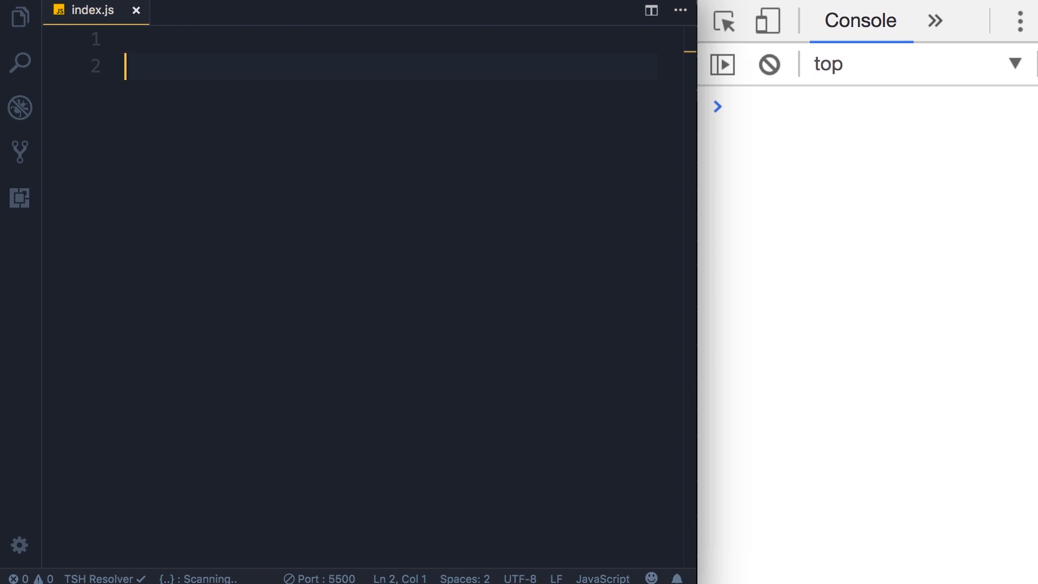
Step: Declare const person = { firstName: 'Mosh', lastName: 'Hamedani' } in index.js
text(const)
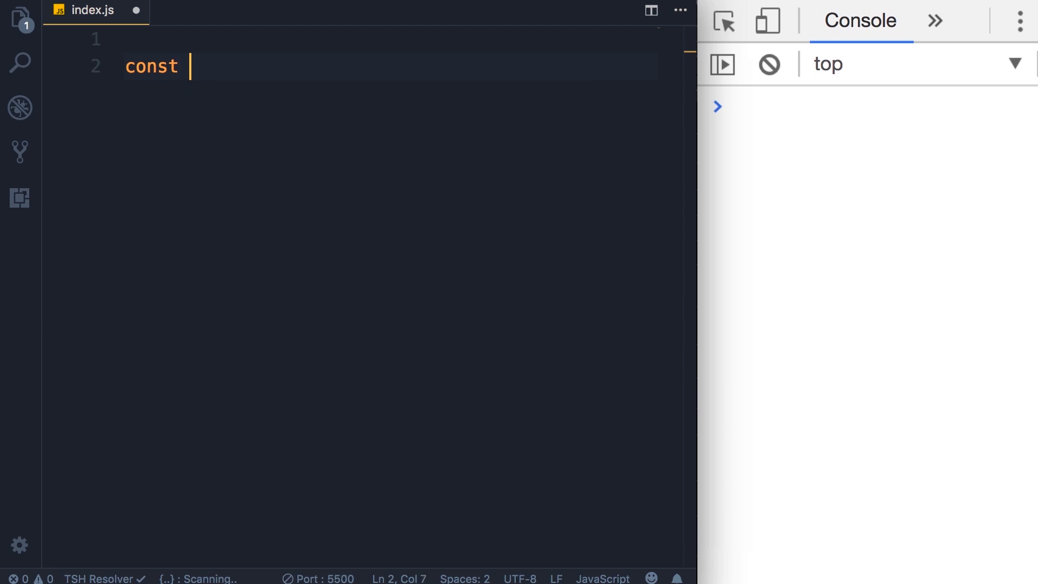
text(person = {)
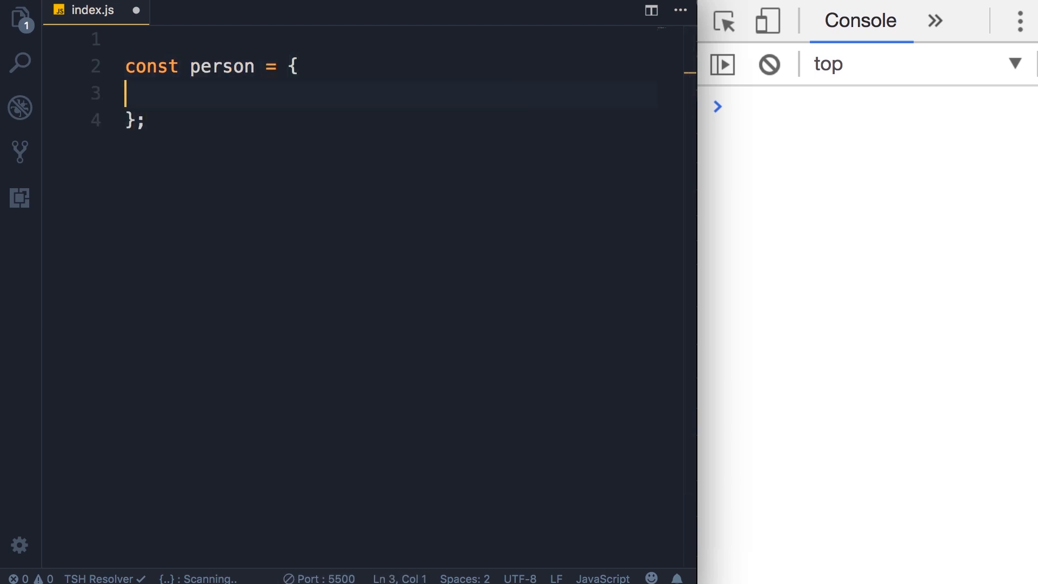
text(firstName: ')
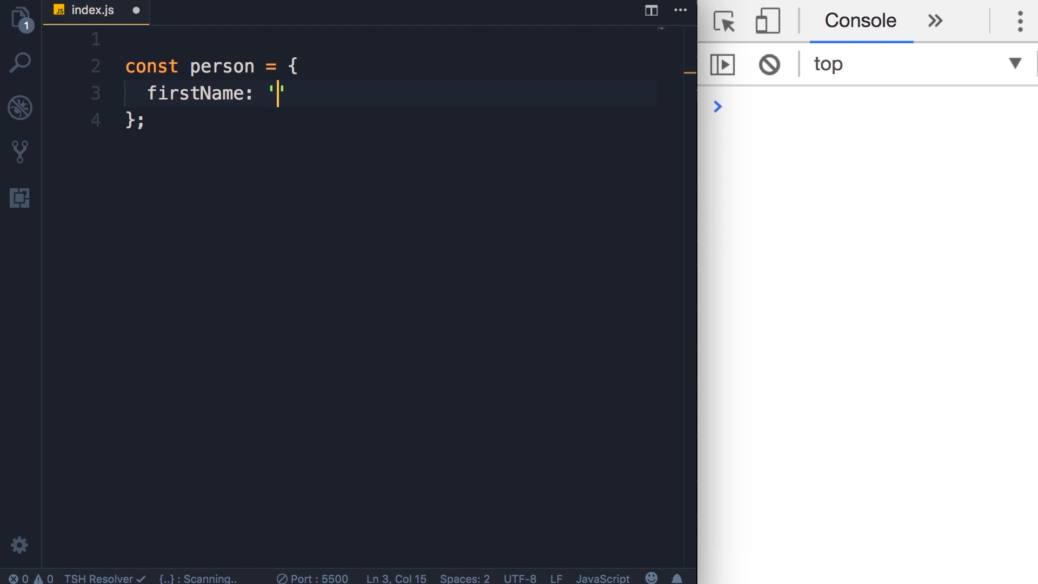
text(Mosh',)
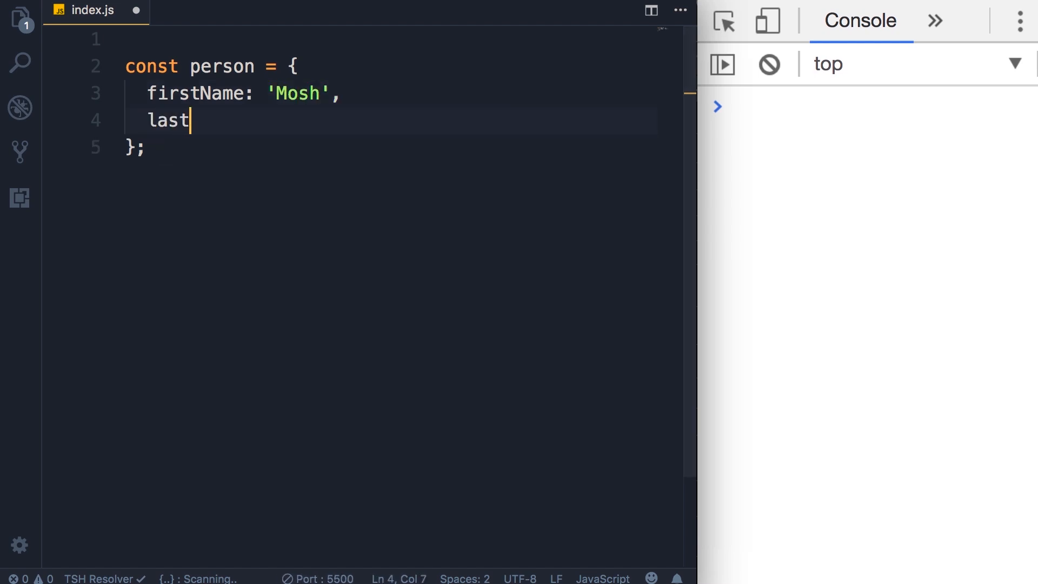
text(Name: ')
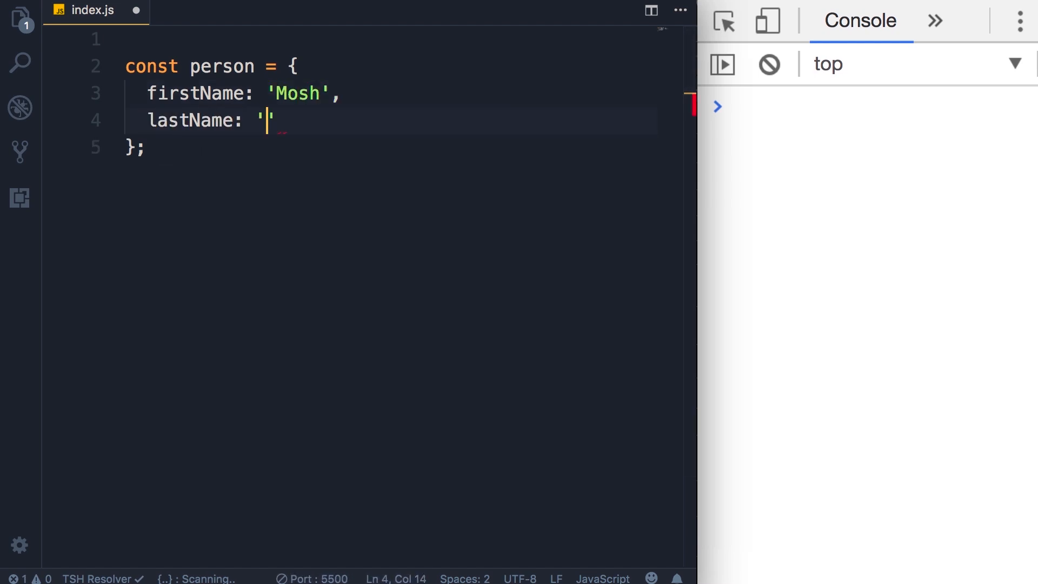
text(Hamedani')
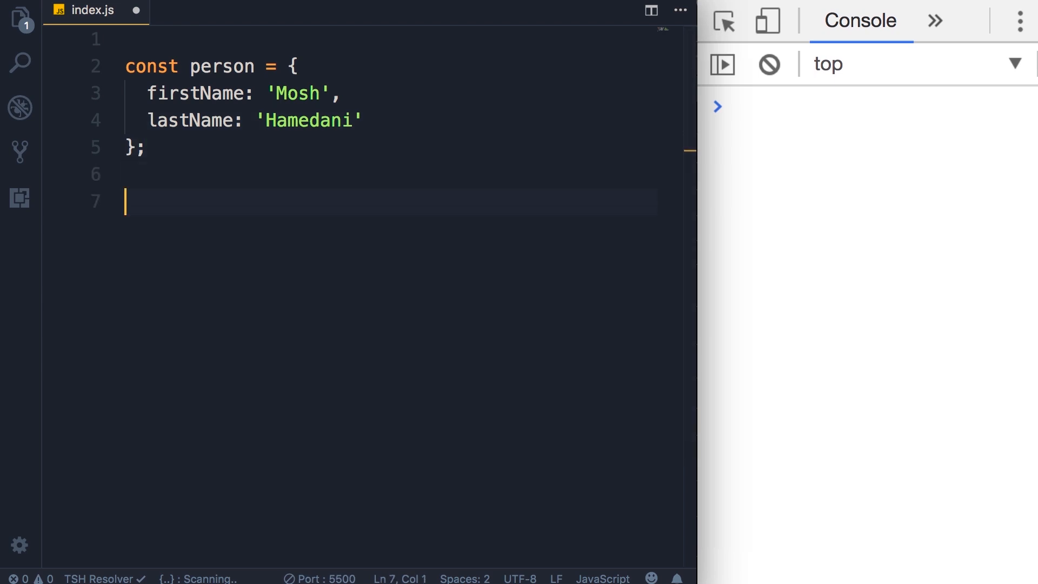
Step: Start a console.log concatenating person.firstName + ' ' + the last name
text(console.log()
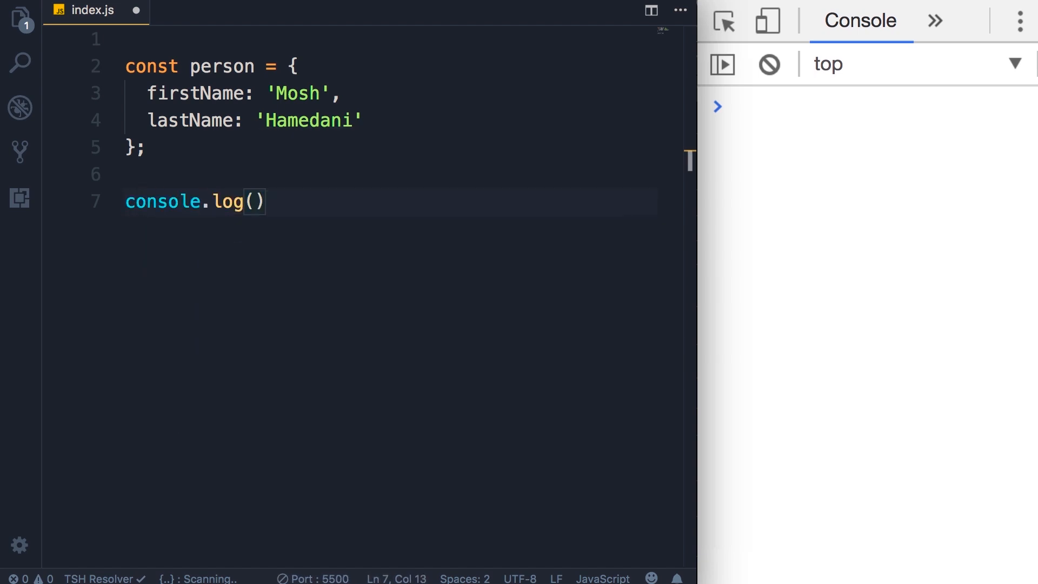
text(person.firstName)
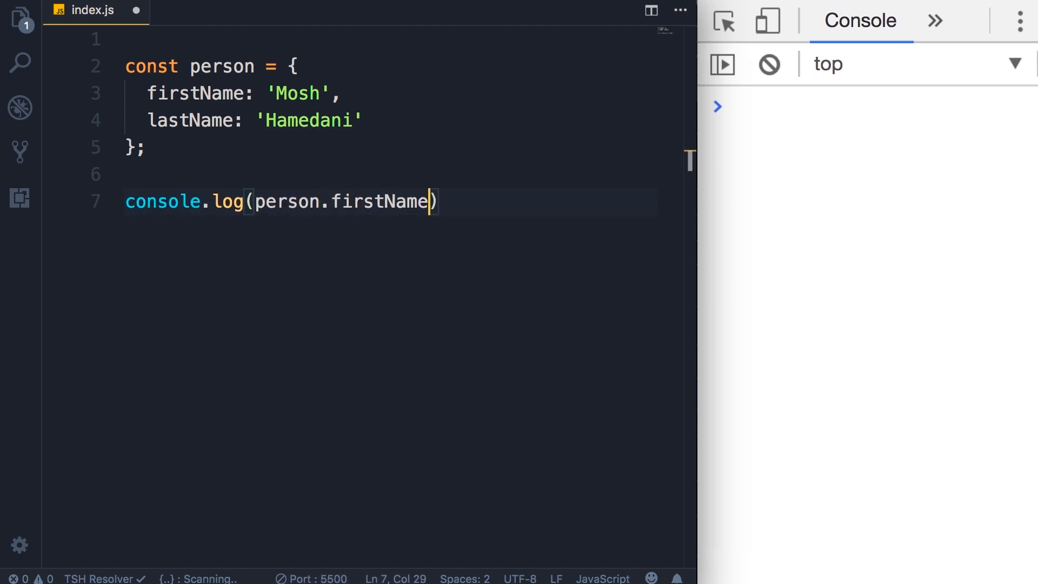
text(+ ' ')
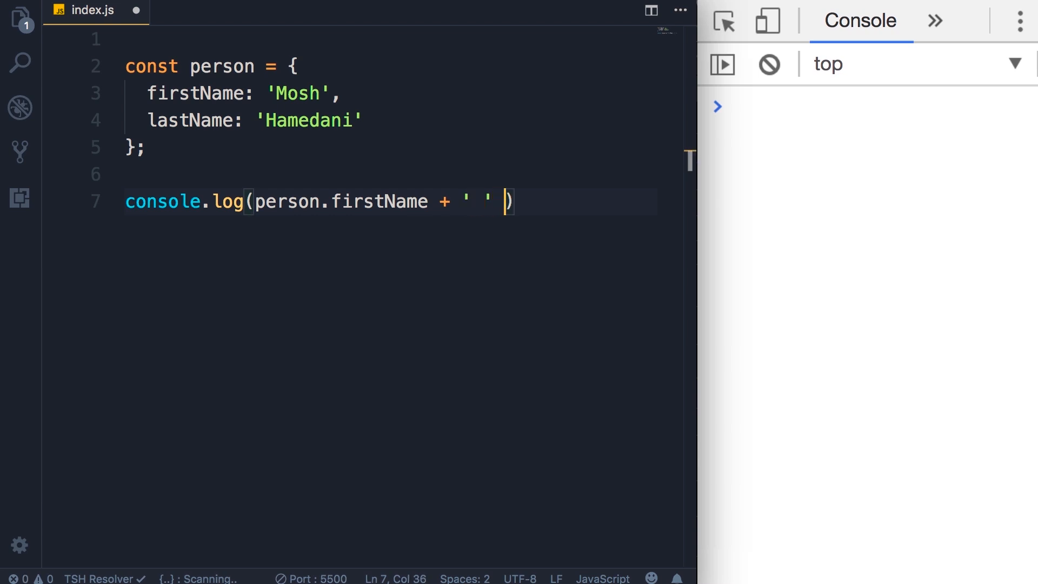
text(+)
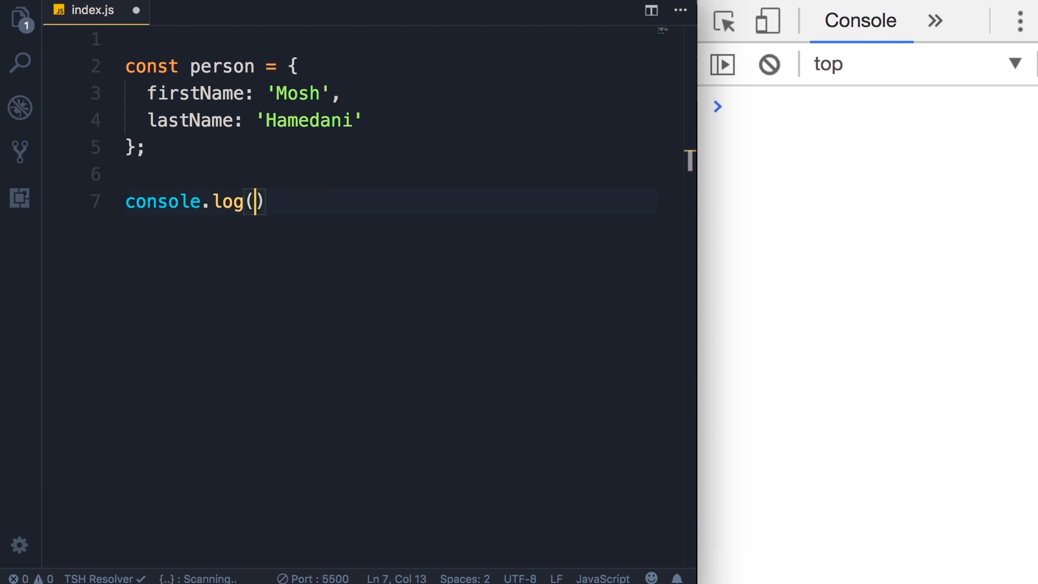
Step: Rewrite the log as a template string `${person.firstName} ${person.lastName}` and start a new property line
text(`)
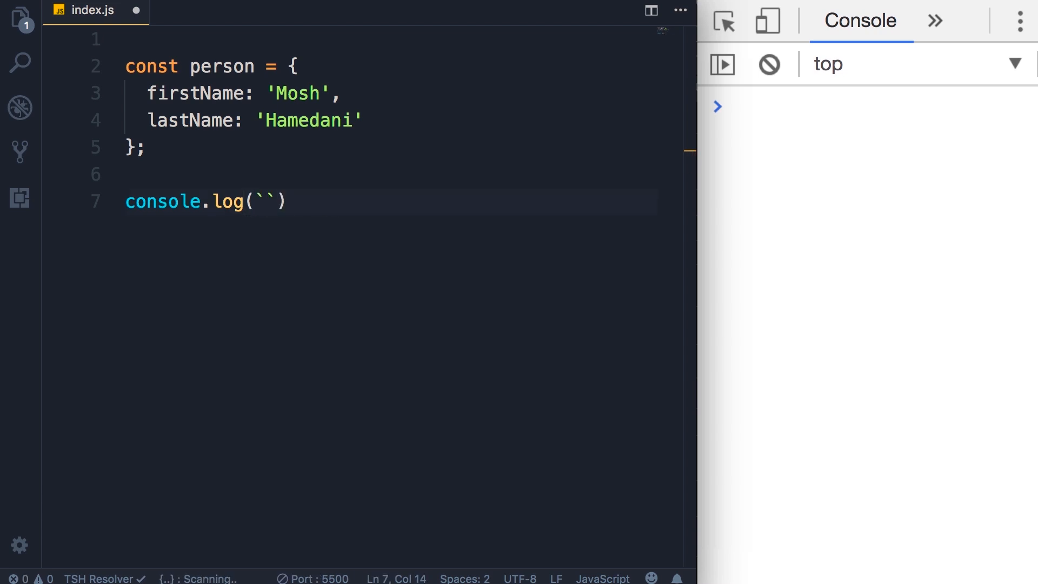
text(${})
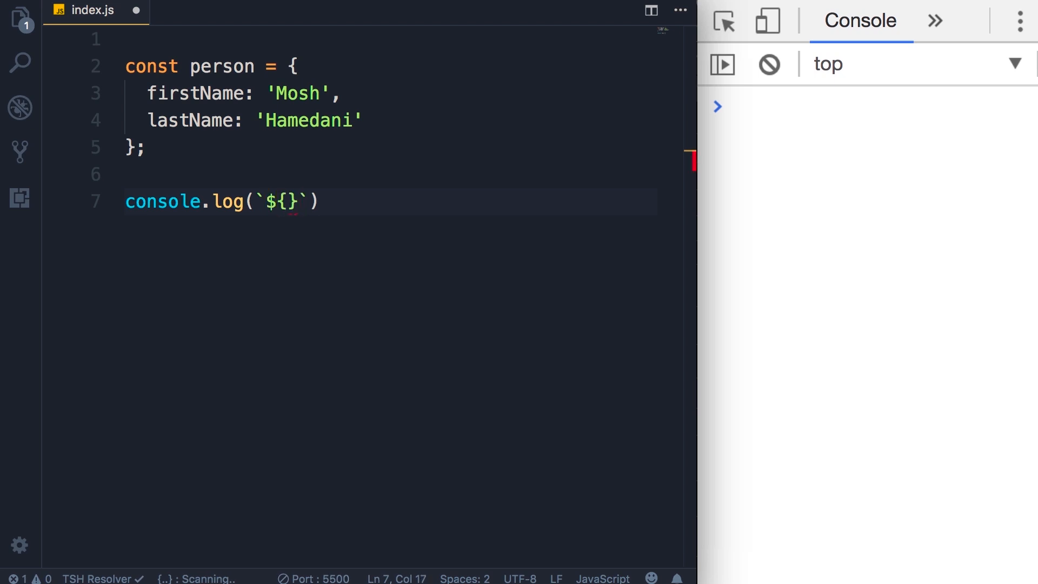
text(person)
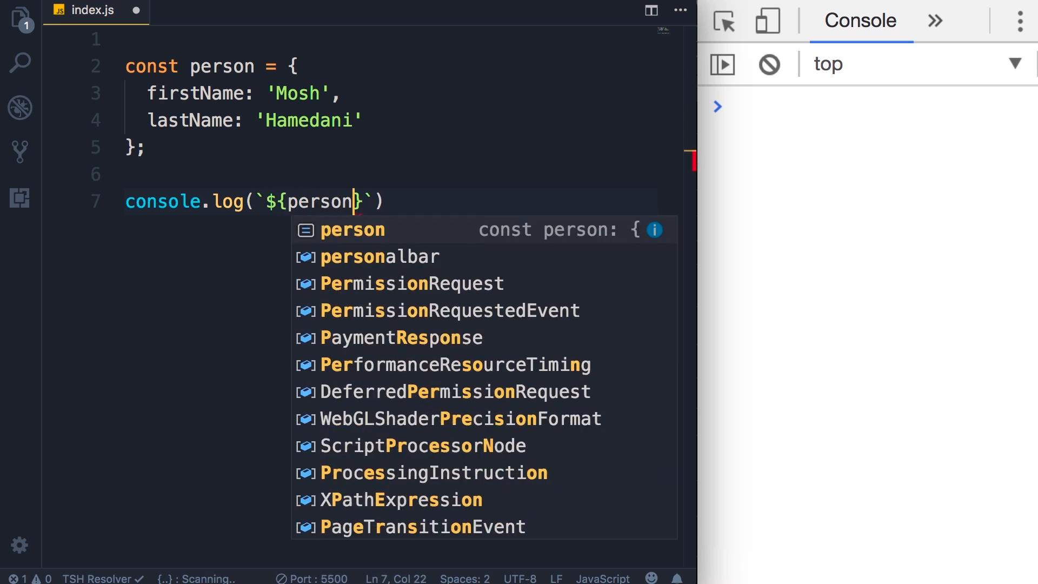
text(.firstName})
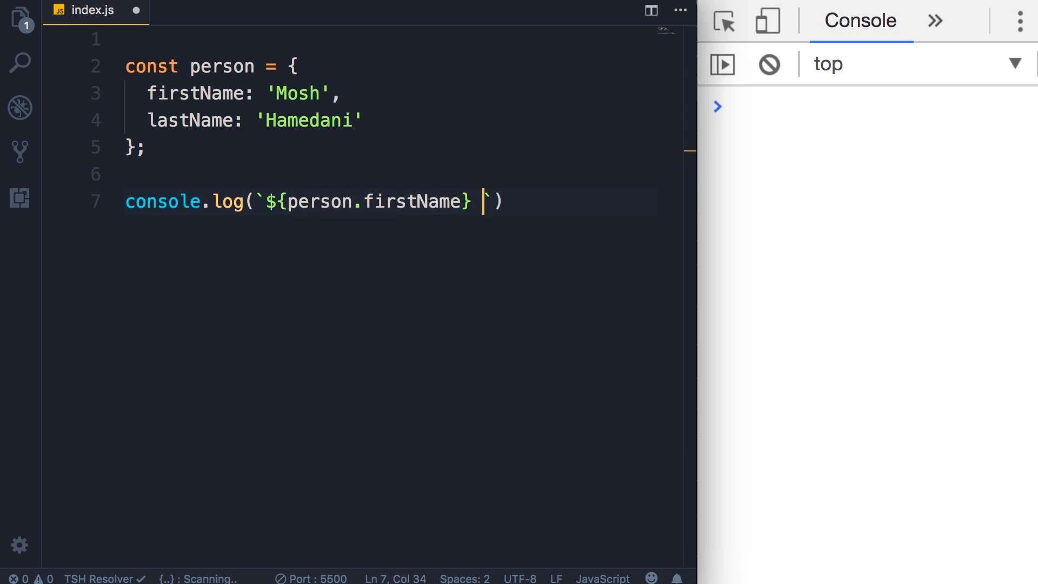
text(${)
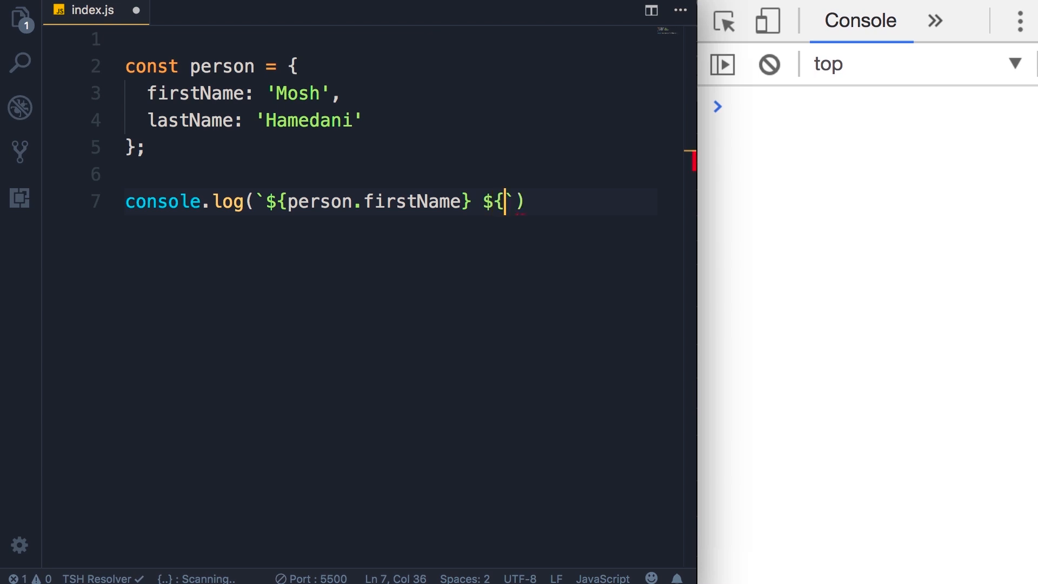
text(person.lastName)
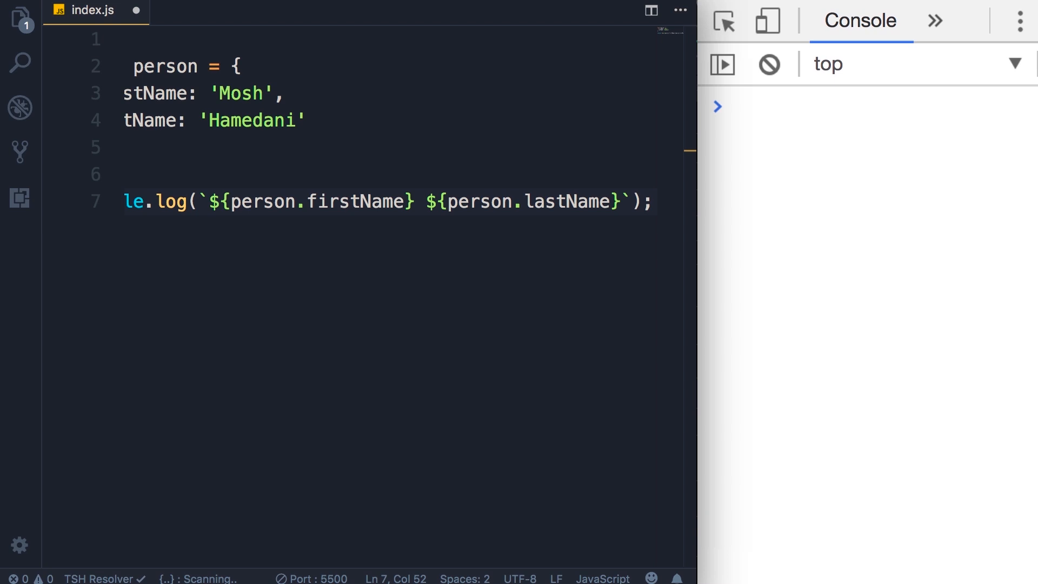
double_click(571, 201)
text(,)
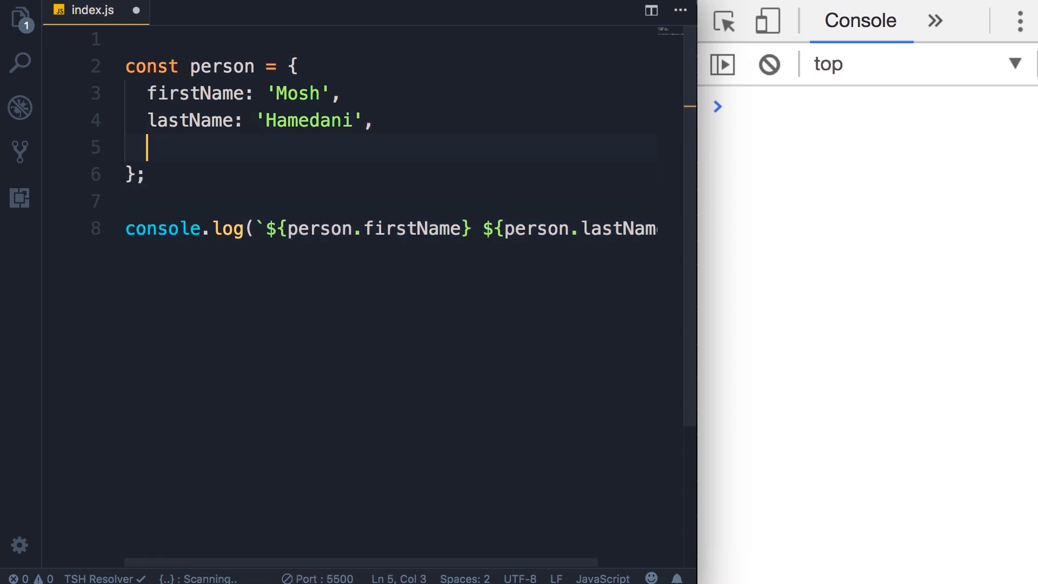
Step: Add a fullName function to the person object, first as a function expression then as function fullName() {}
text(full)
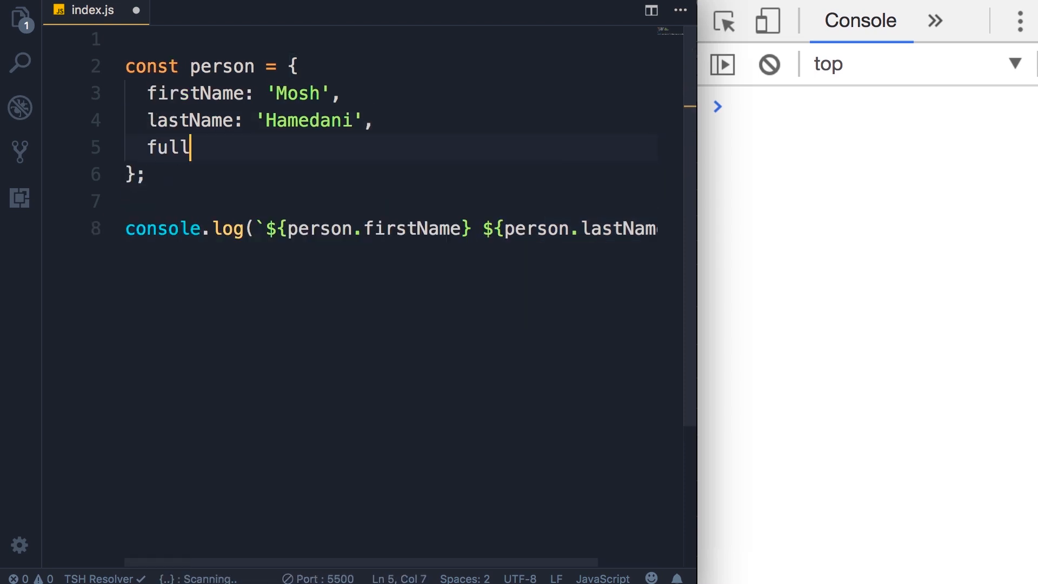
text(Name: function() {)
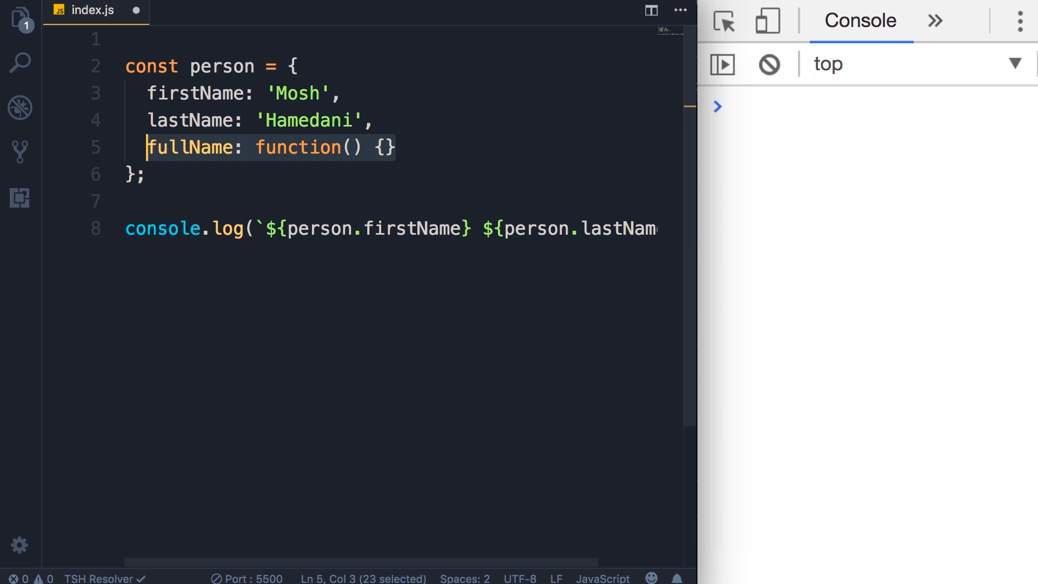
click(398, 147)
text(,)
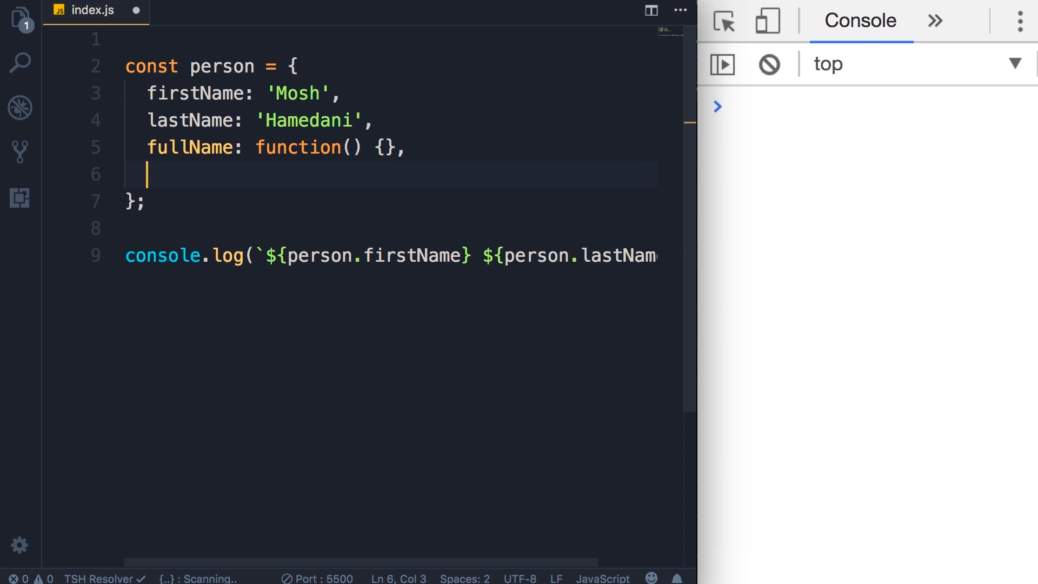
text(func)
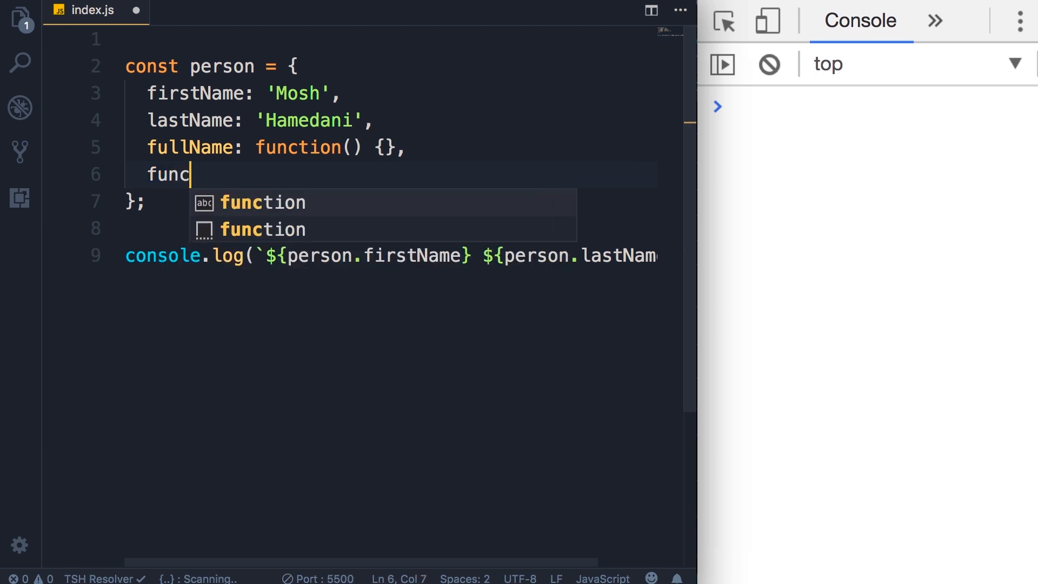
text(tion fullName)
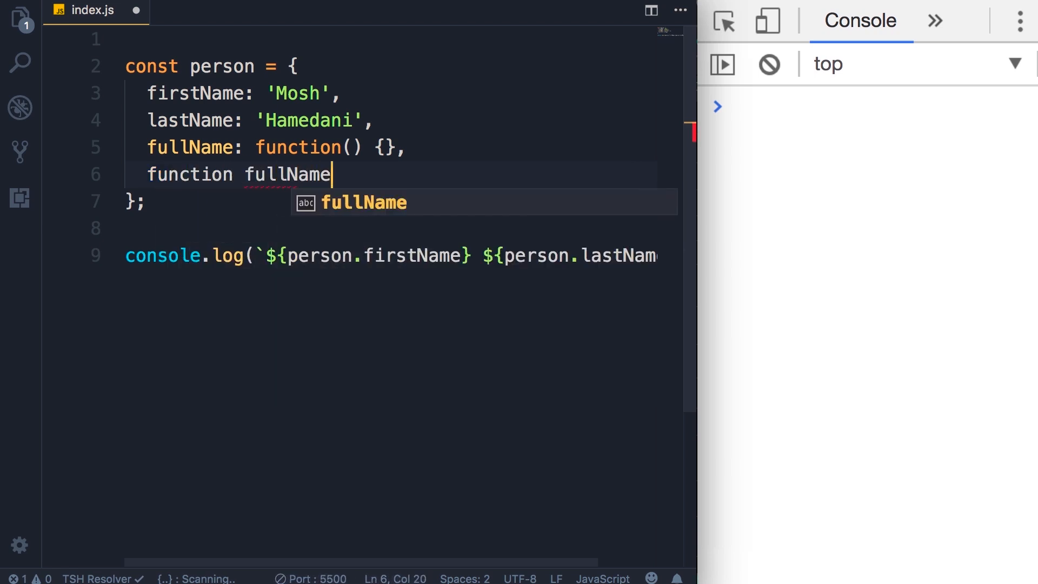
text(() {})
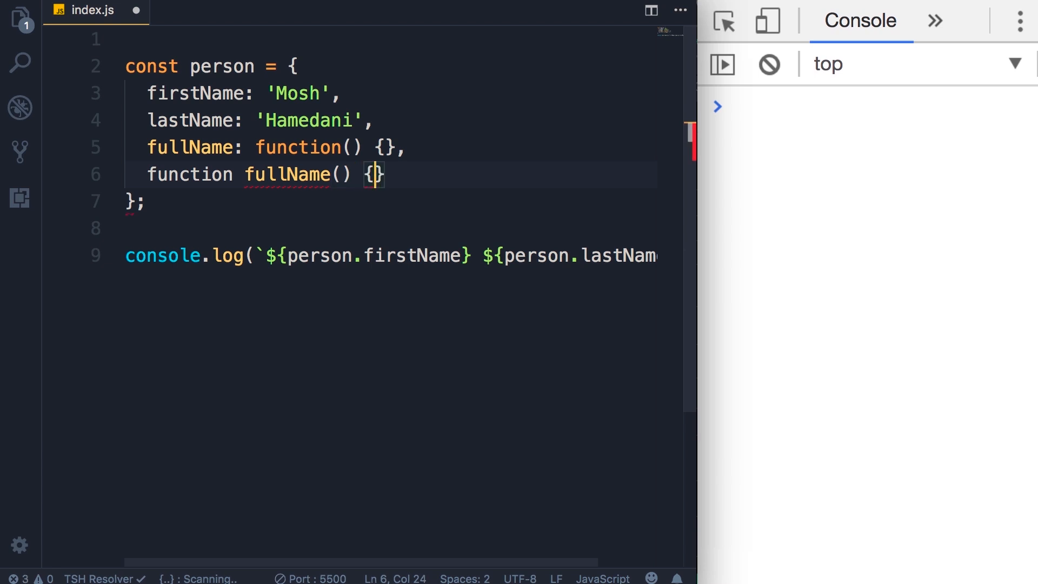
Step: Delete the function keyword so fullName() {} uses method shorthand
double_click(189, 174)
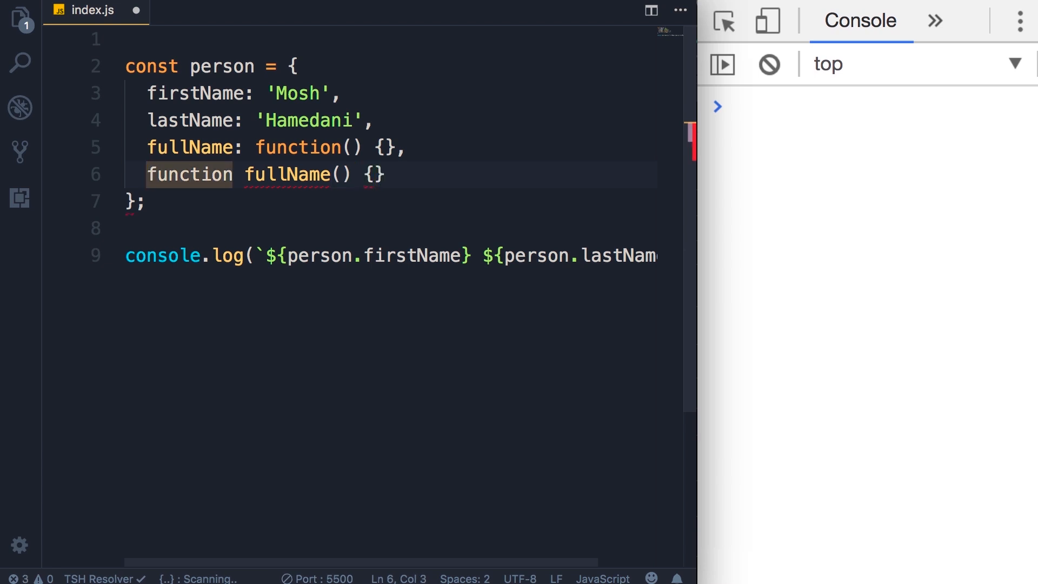
double_click(189, 174)
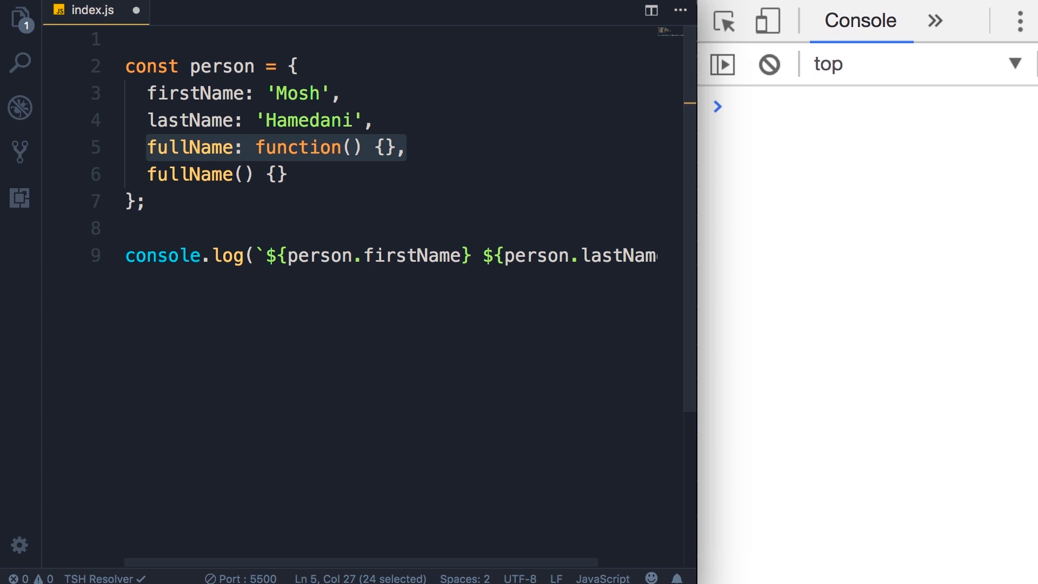
key(Delete)
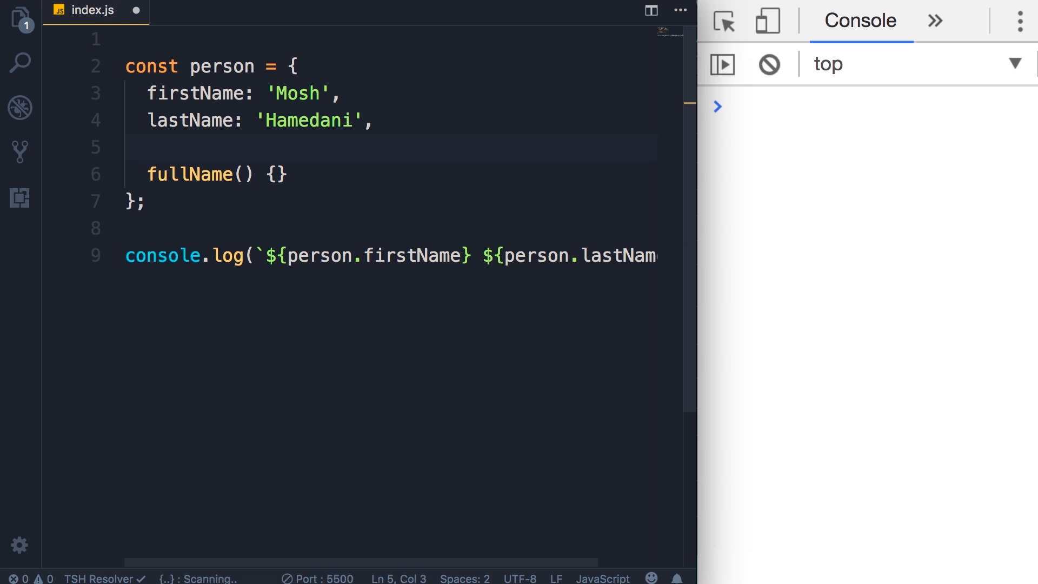
Step: Return the name template string from fullName and log person.fullName()
key(Backspace)
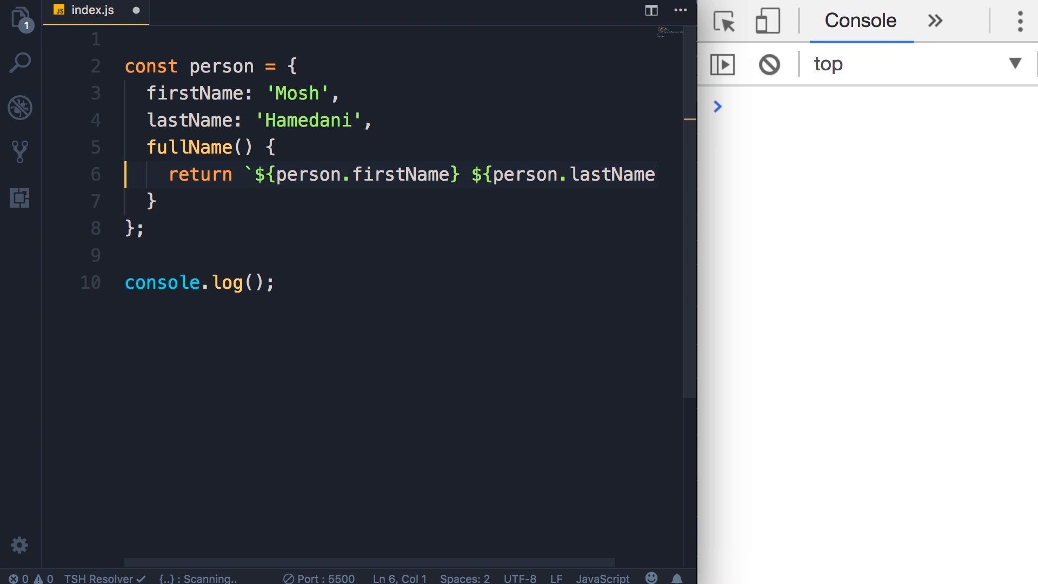
click(254, 282)
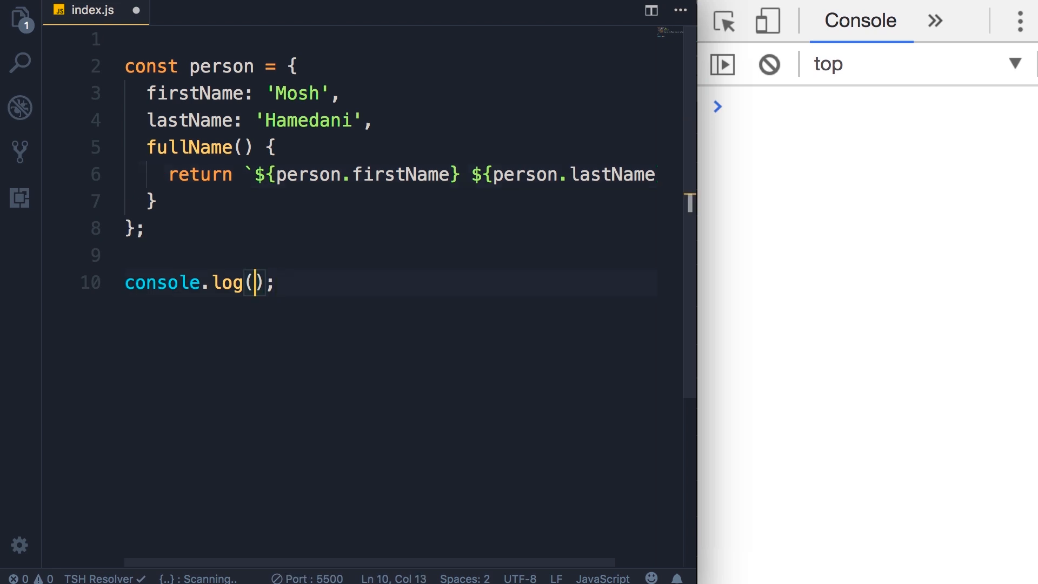
text(perso)
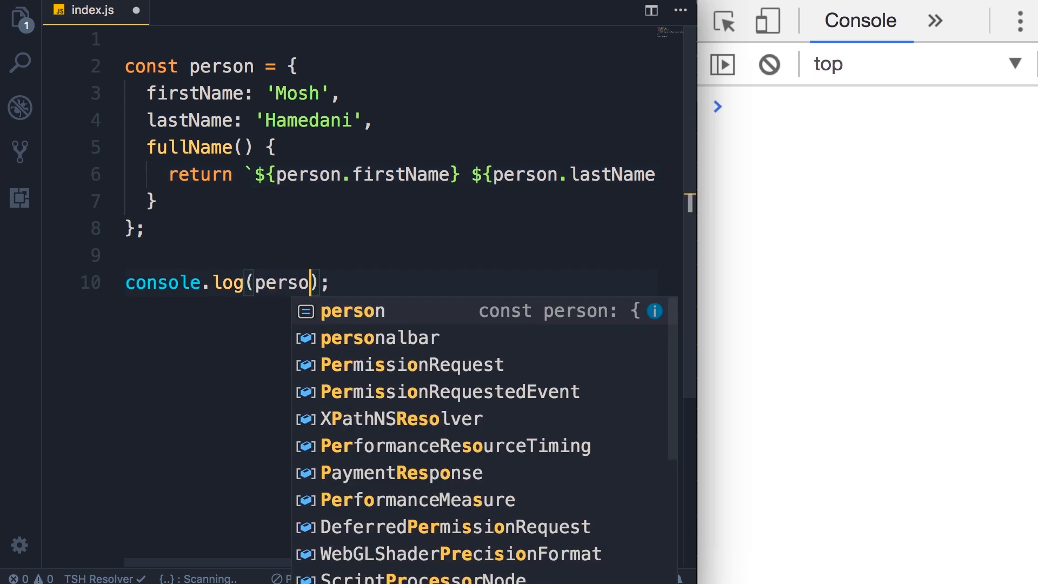
text(.fullName())
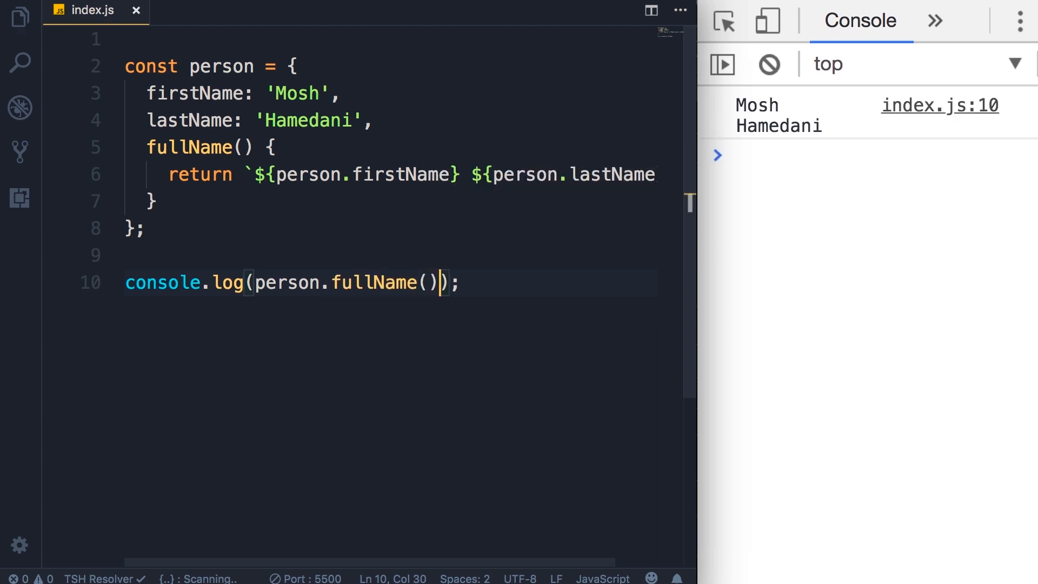
mouse_move(791, 241)
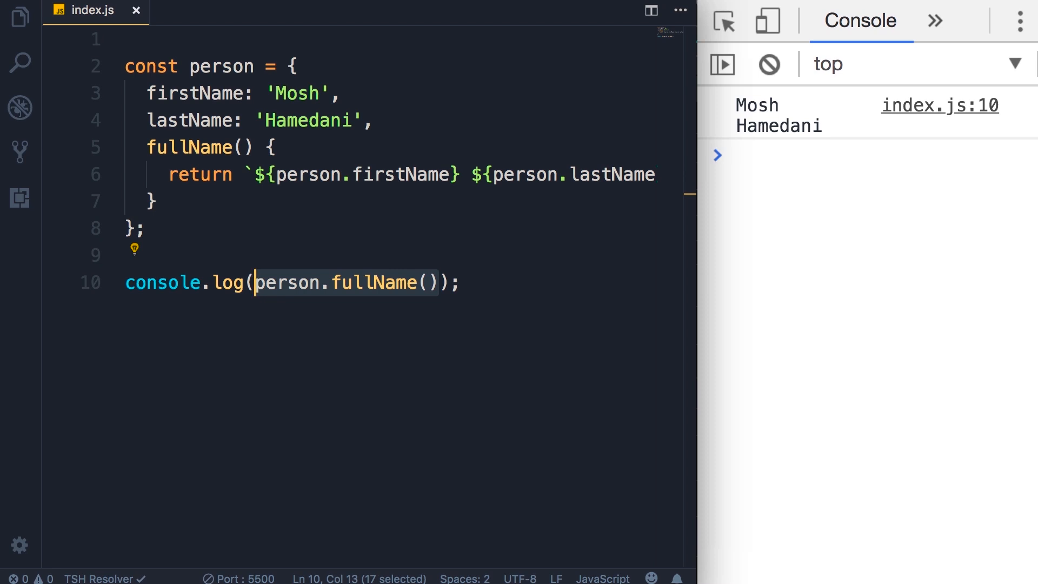
Step: Add a line assigning person.fullName = 'John Smith' above the log
key(Enter)
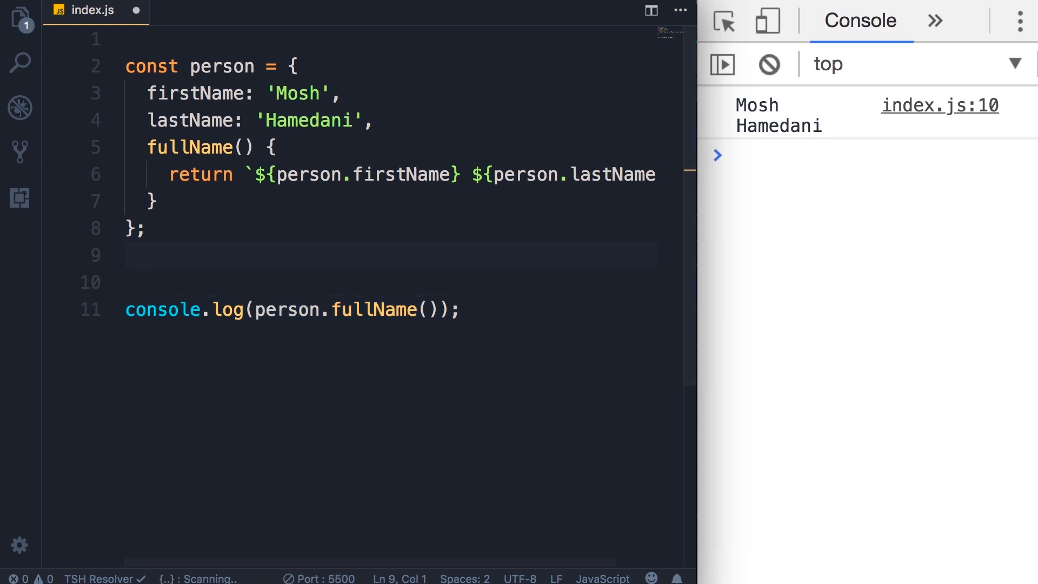
text(person.fullN)
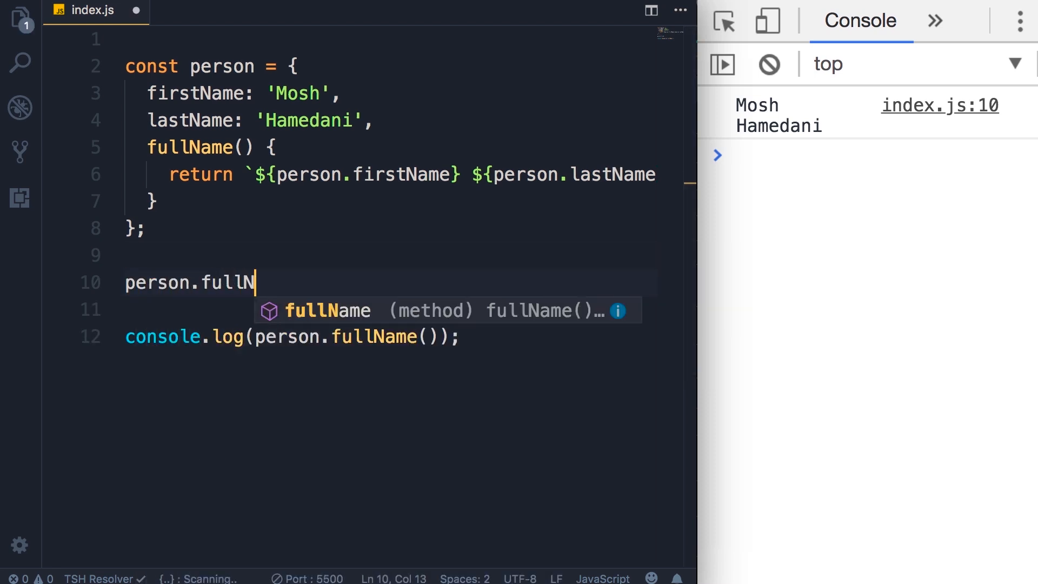
text(ame = 'John Smith';)
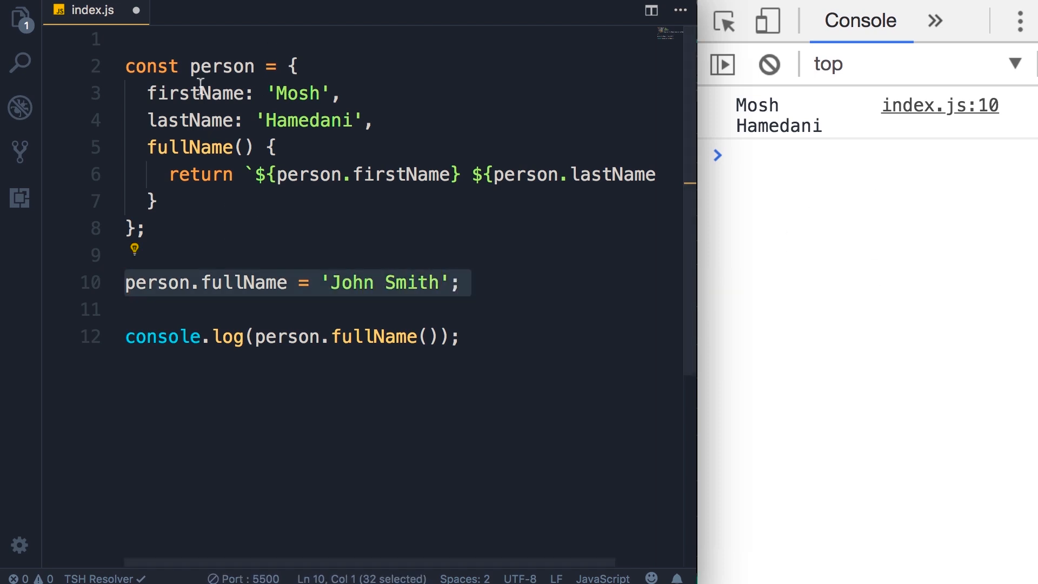
double_click(186, 120)
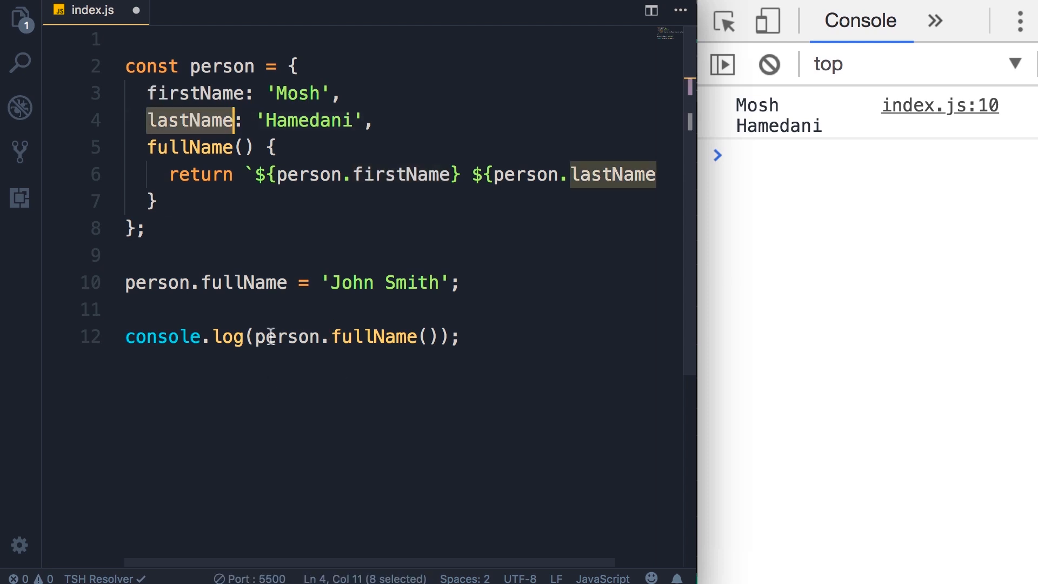
click(418, 282)
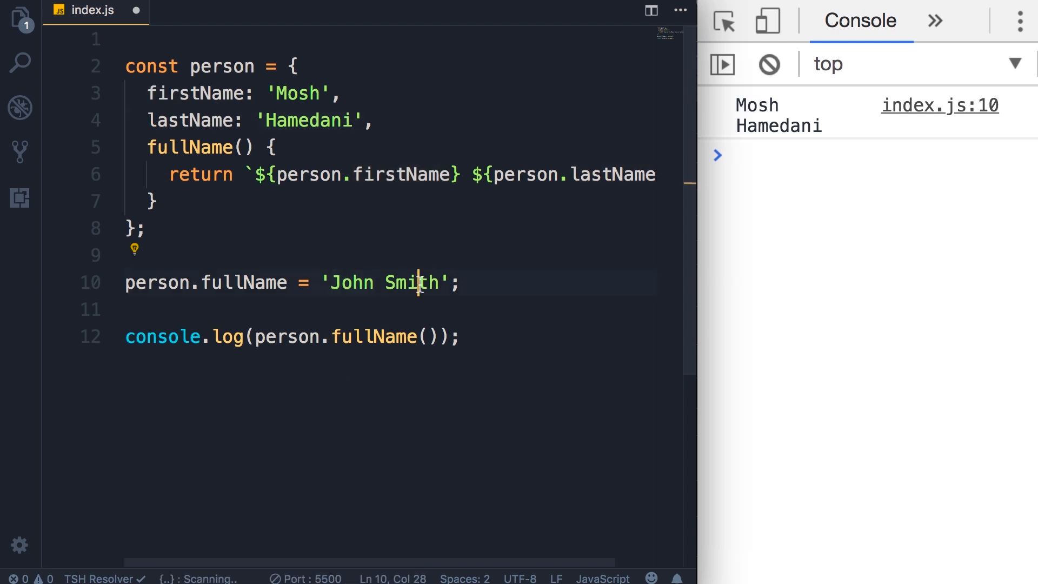
double_click(411, 283)
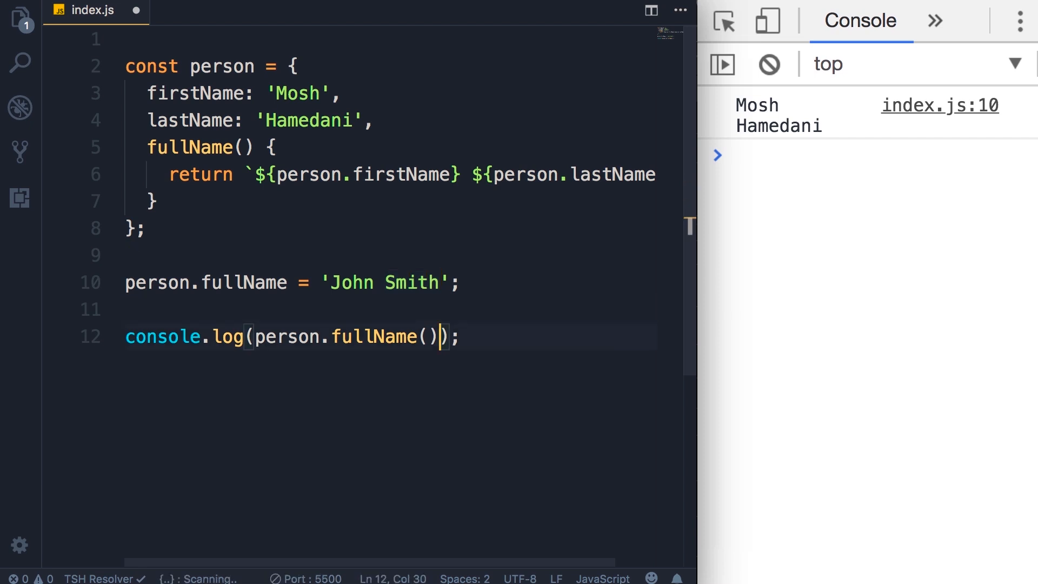
Step: Change console.log to reference person.fullName without calling it
double_click(373, 337)
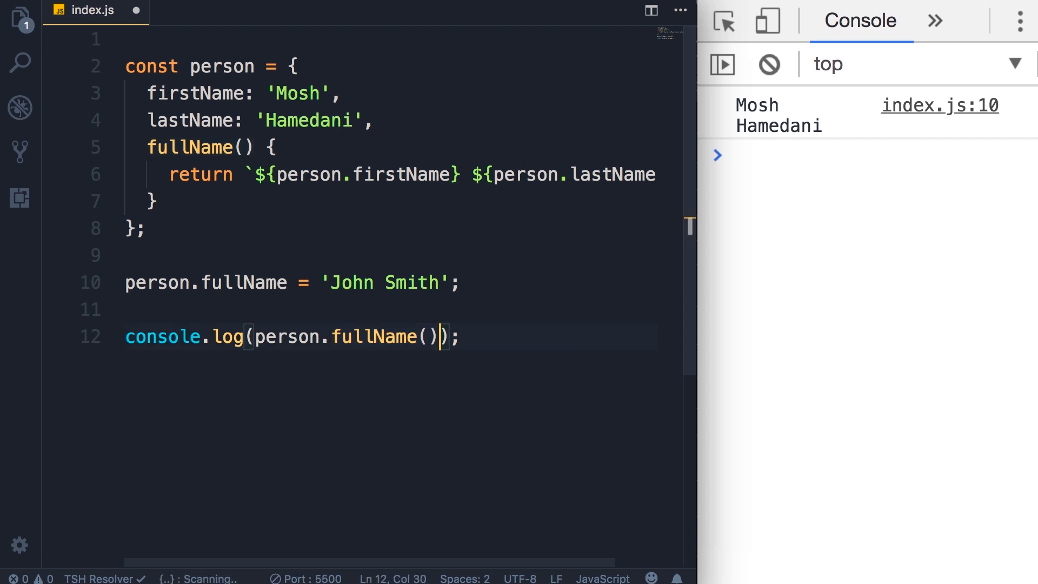
key(Backspace)
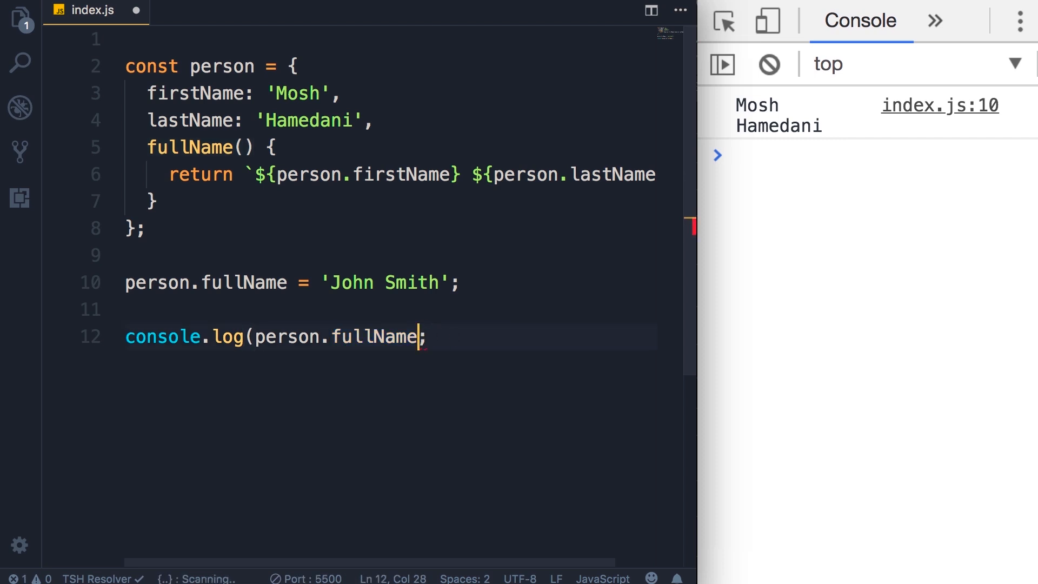
text())
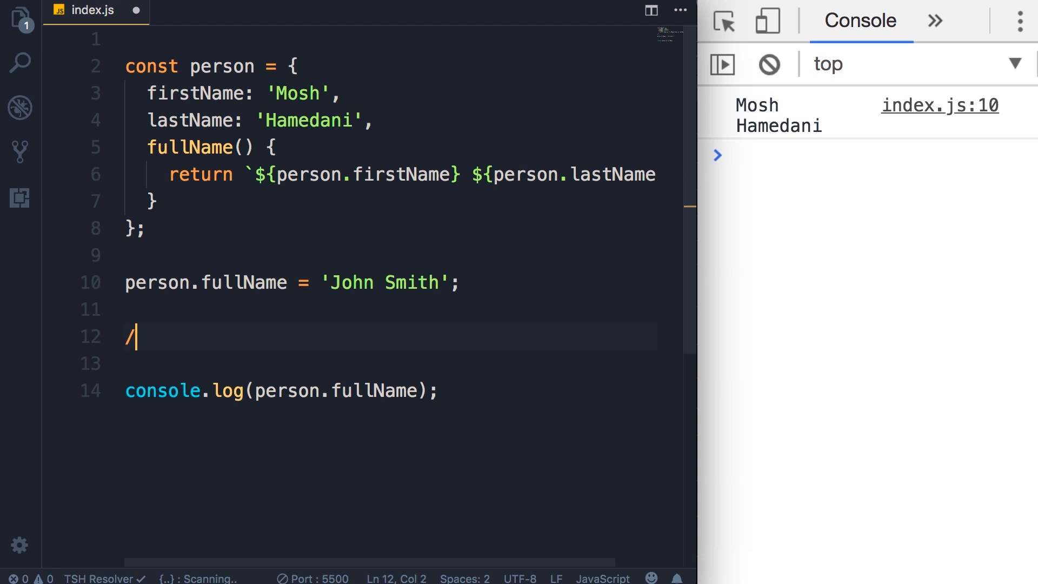
Step: Write comments: getters => access properties, setters => change (mutate) them
text(/ getters => acce)
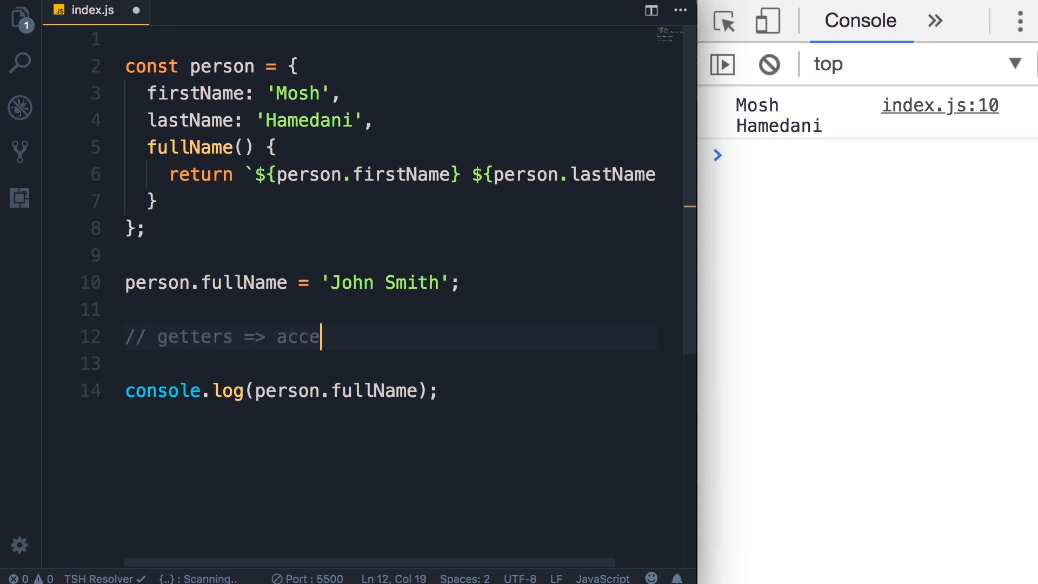
text(ss properties)
click(392, 363)
text(// setters => ch)
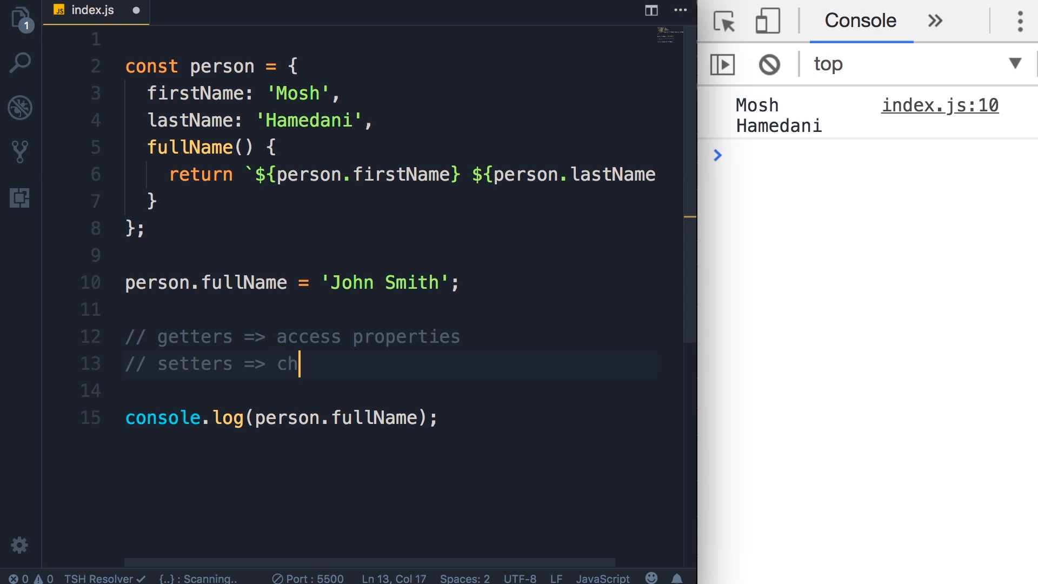
text(ange (mutate) th)
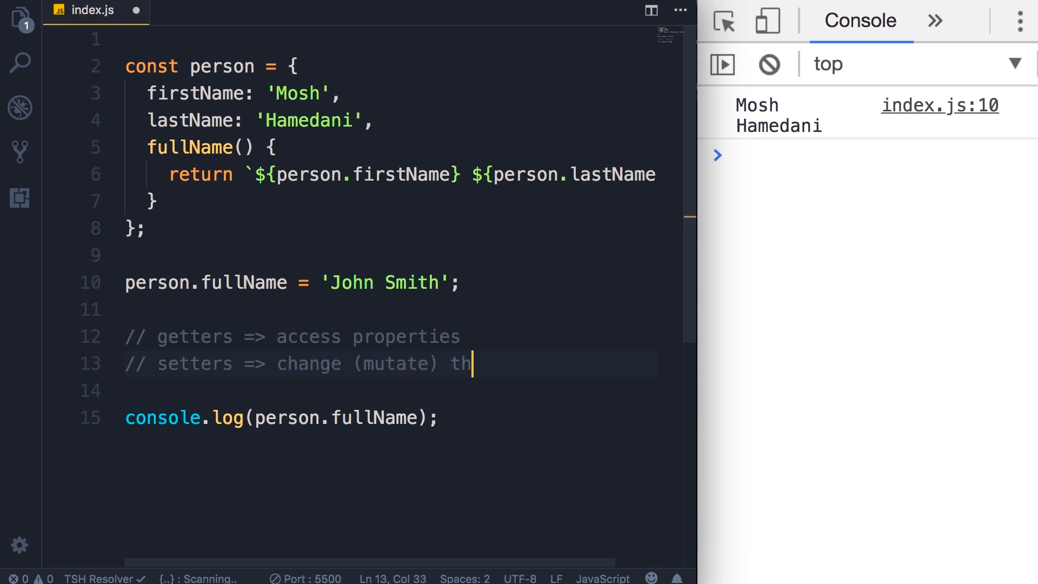
text(em)
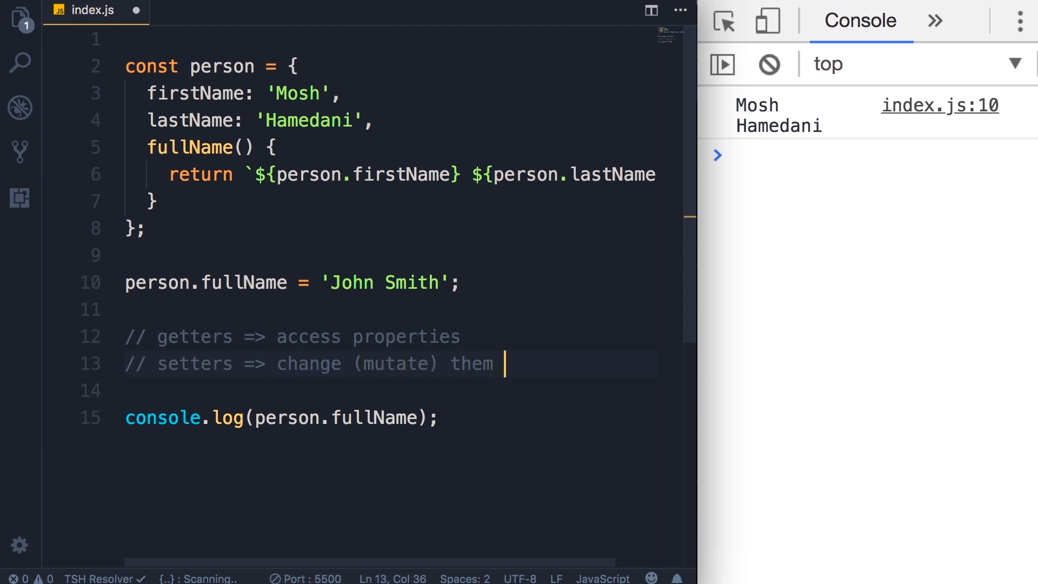
mouse_move(260, 377)
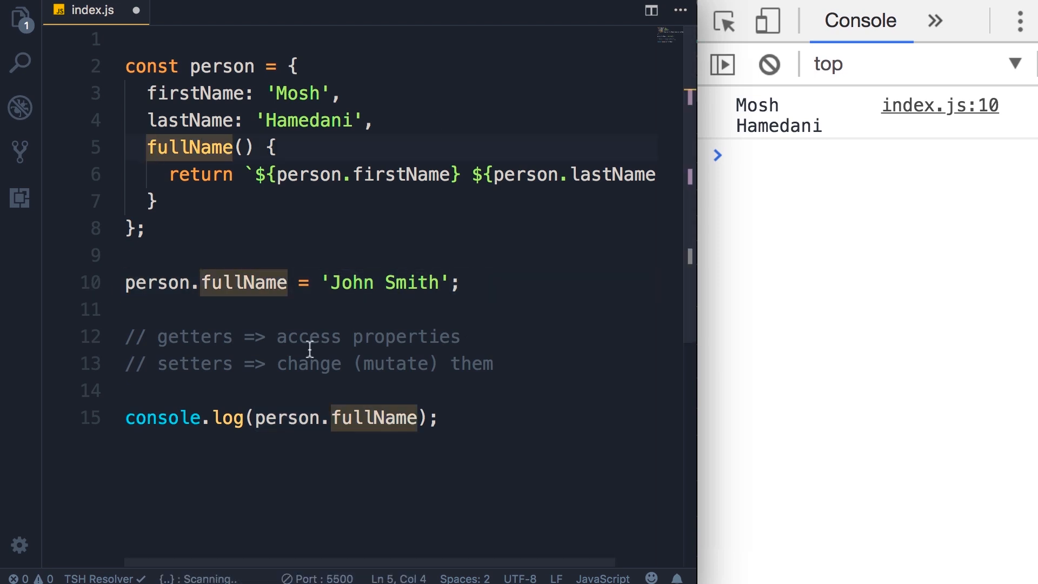
Step: Prefix fullName() with get to make it a getter, highlighting it and the John Smith line
text(get)
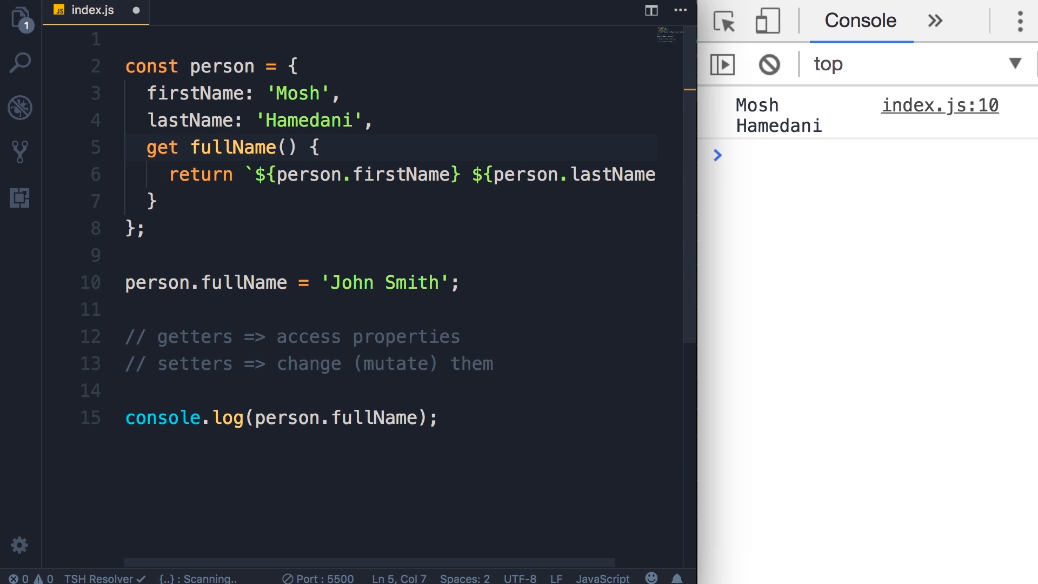
drag(147, 147, 319, 147)
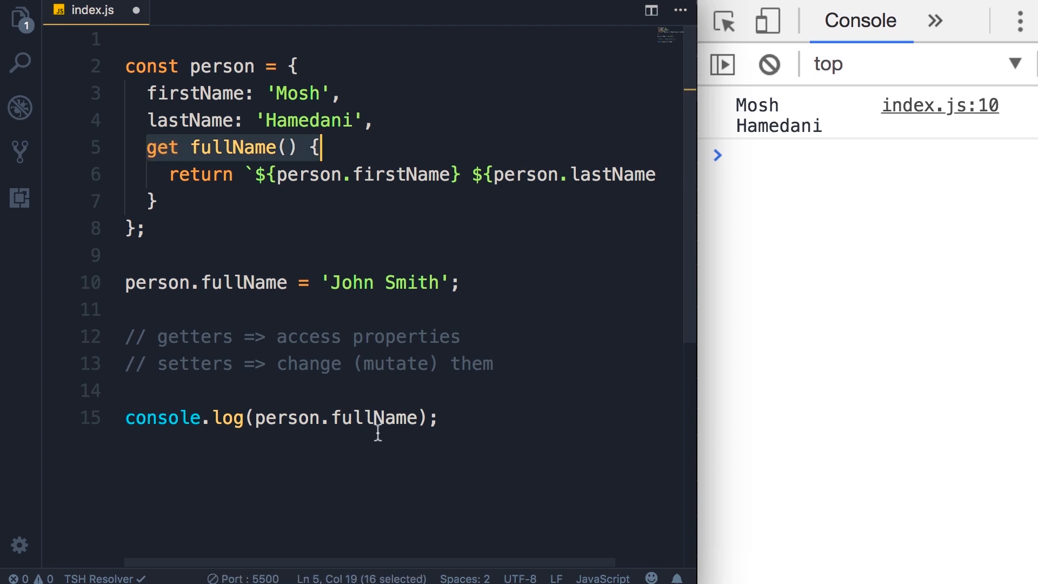
double_click(372, 417)
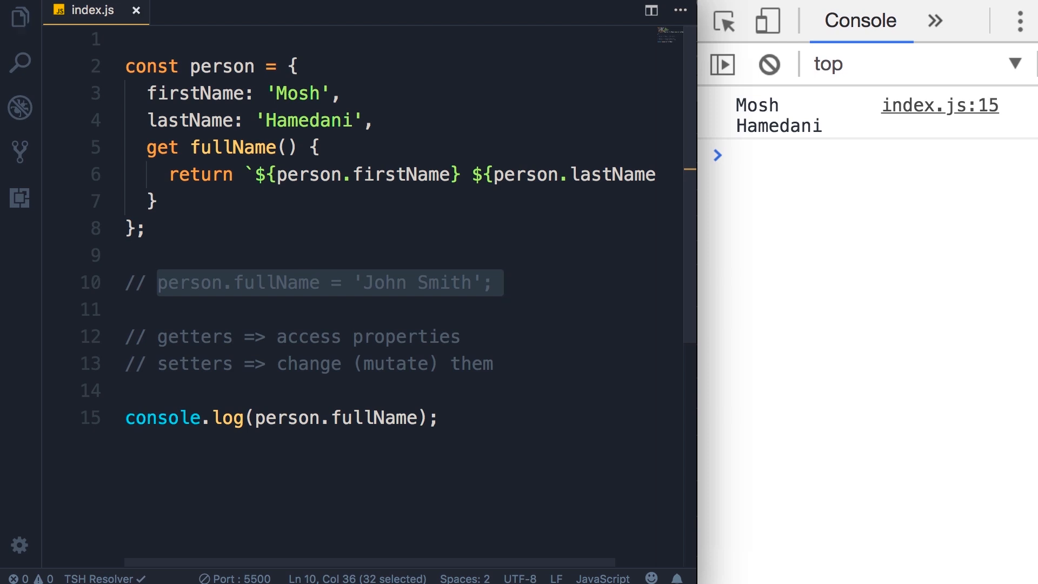
mouse_move(783, 225)
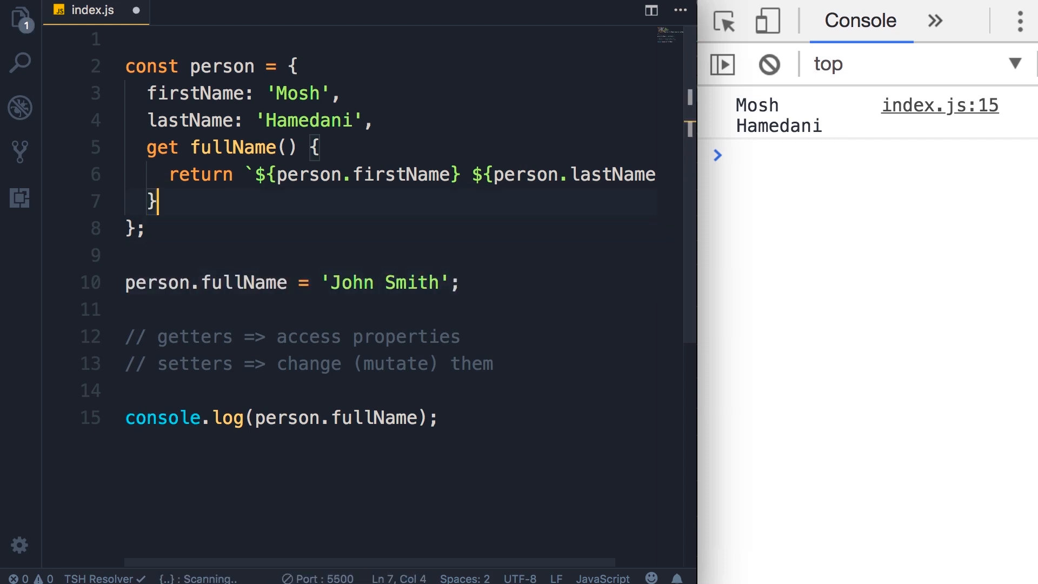
Step: Add set fullName(value) {} with an empty body after the getter
text(,)
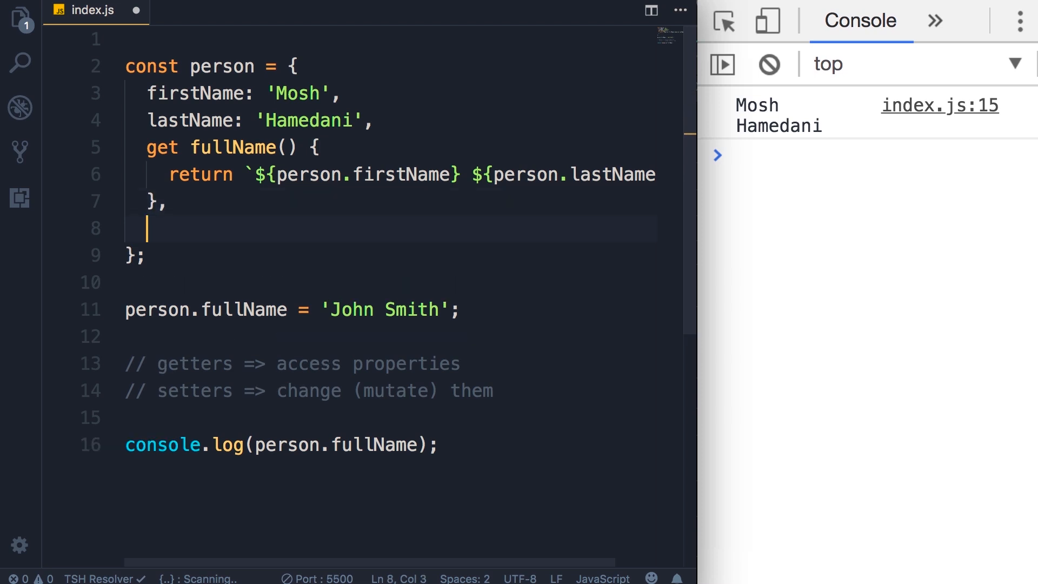
text(set fullName)
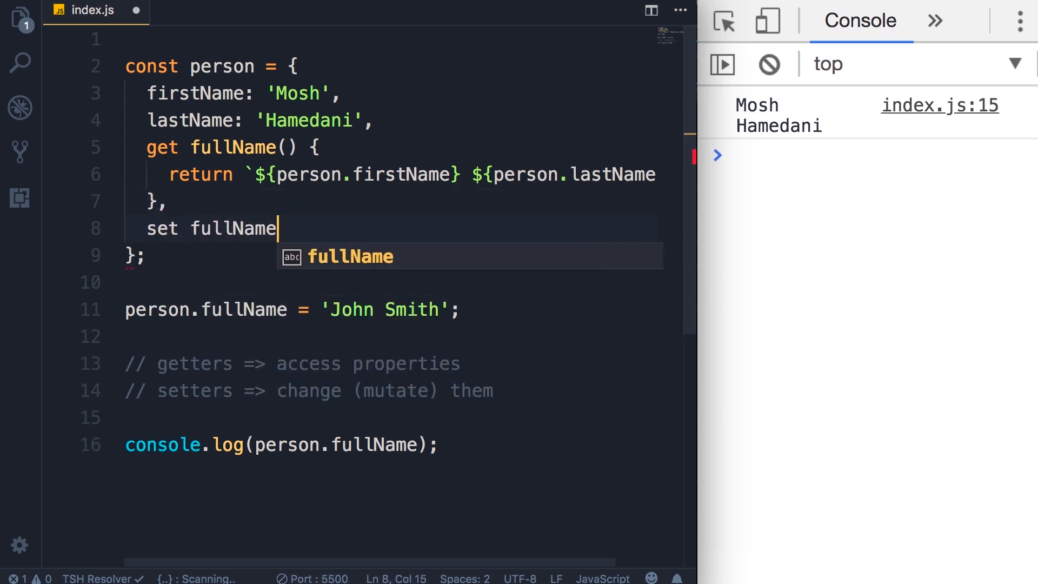
text(() {})
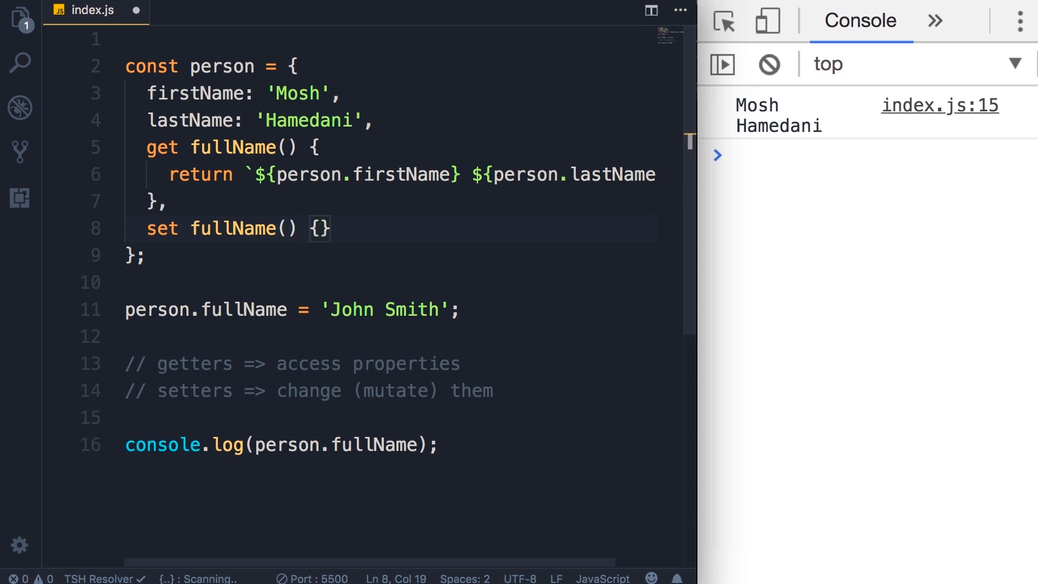
key(Enter)
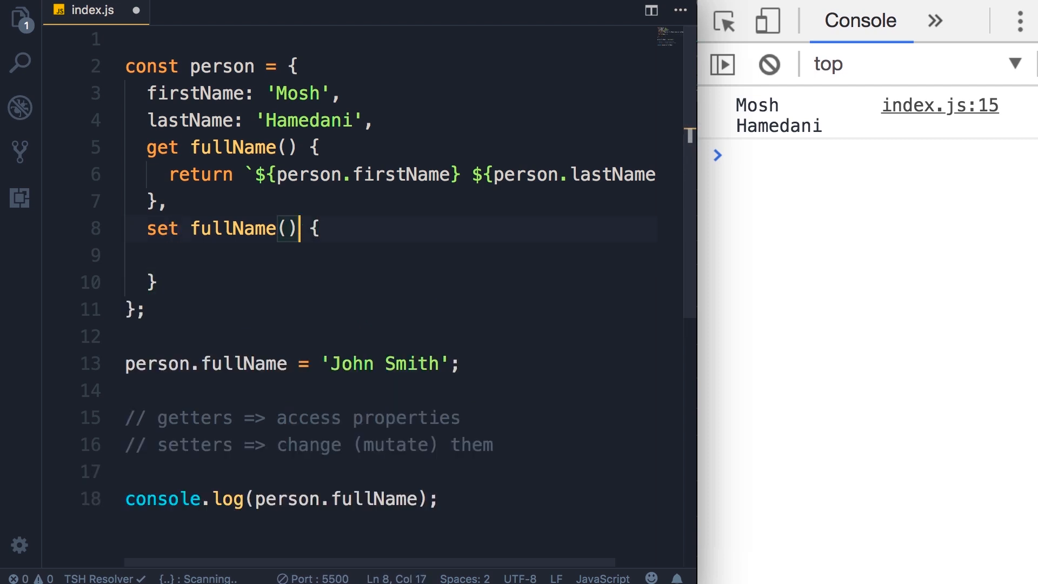
text(value)
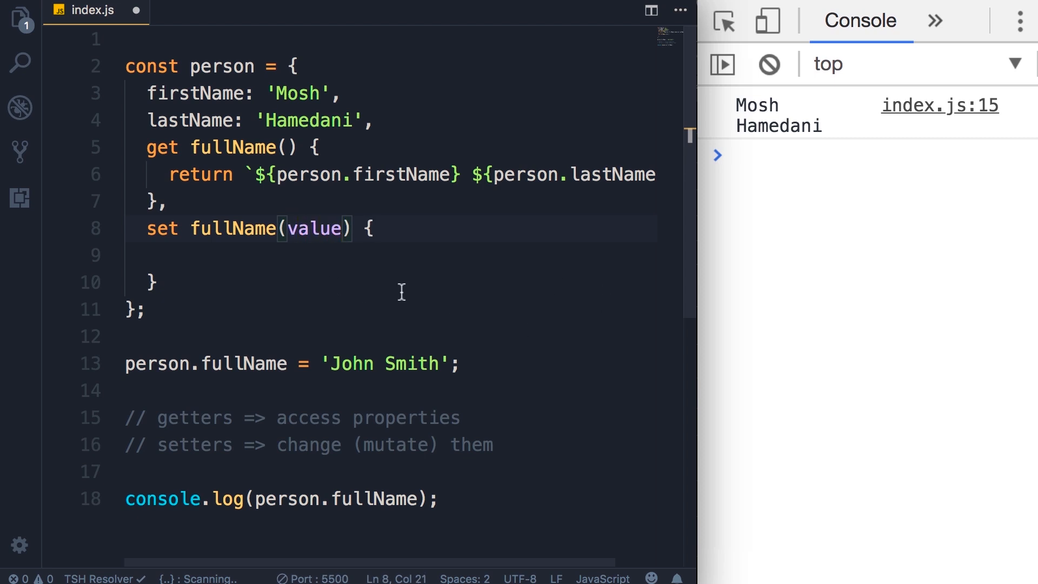
drag(303, 363, 469, 364)
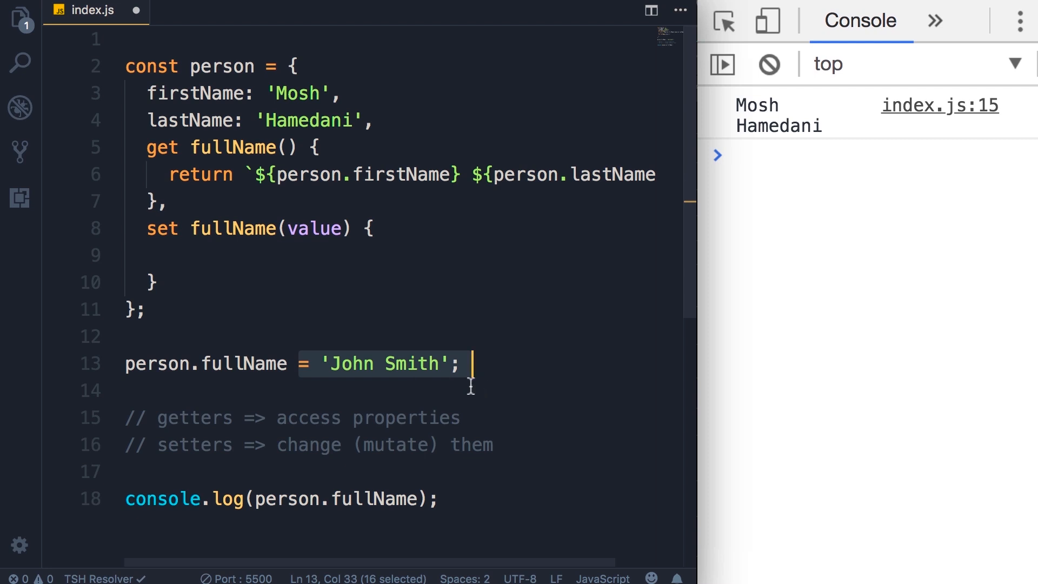
mouse_move(517, 346)
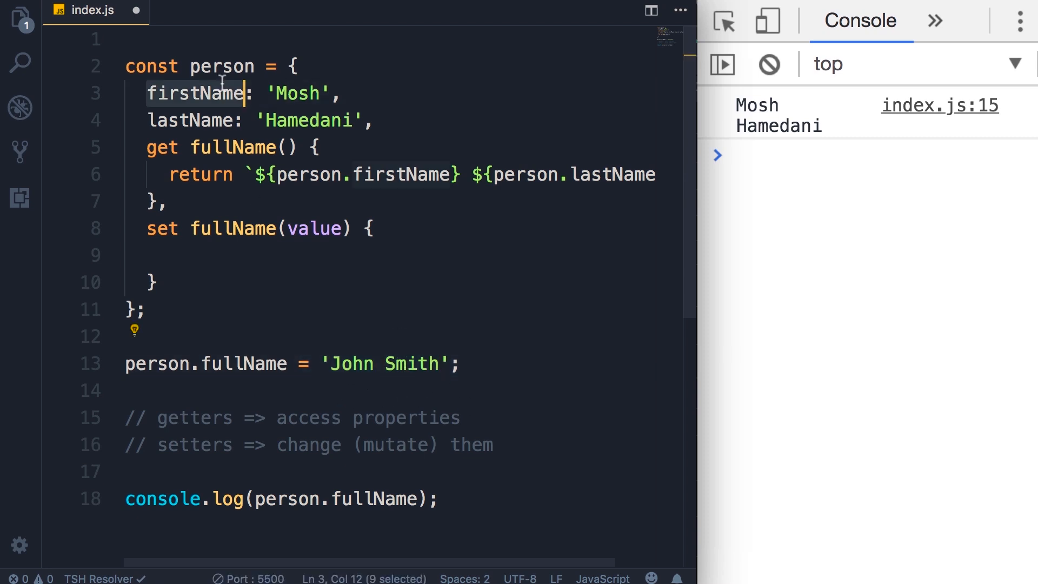
double_click(188, 120)
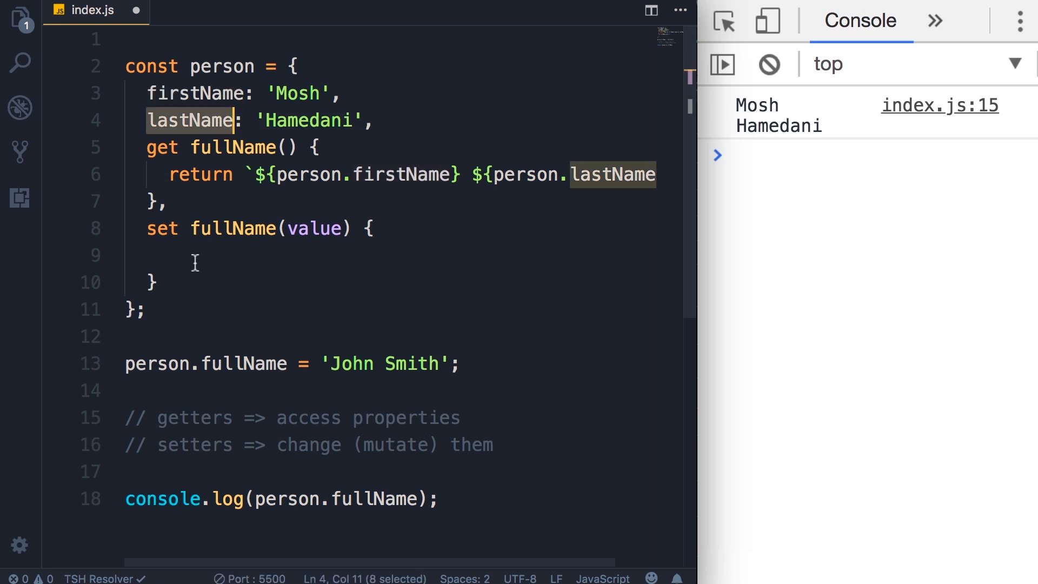
Step: In the setter, declare const parts = value.split(' ');
text(value)
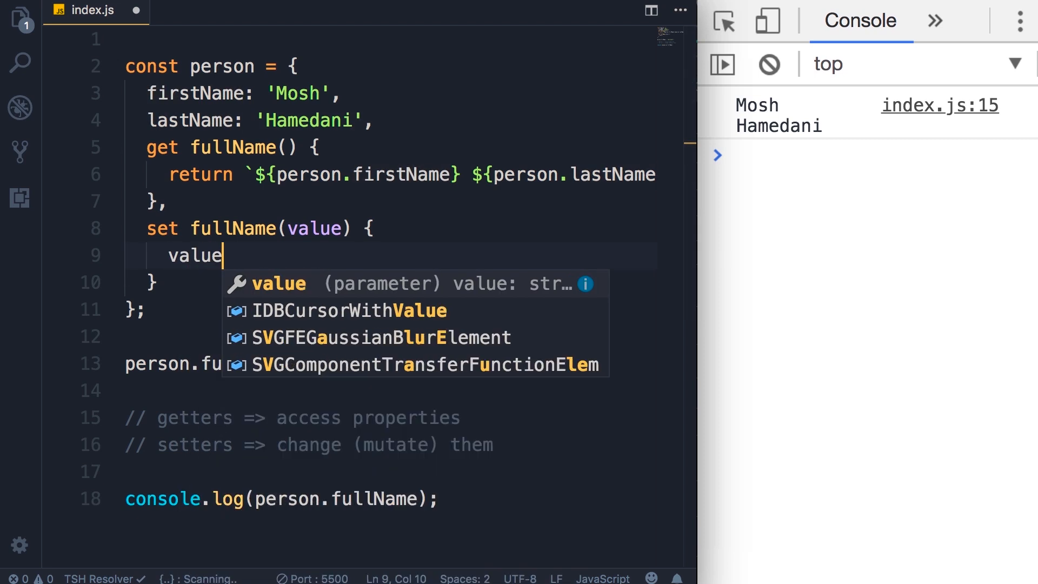
text(.split)
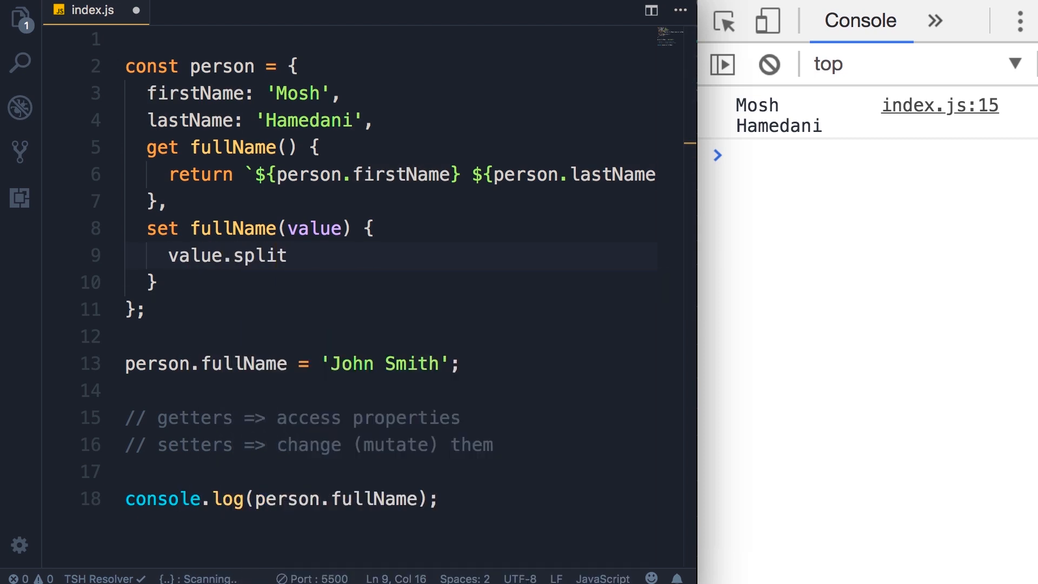
text((''))
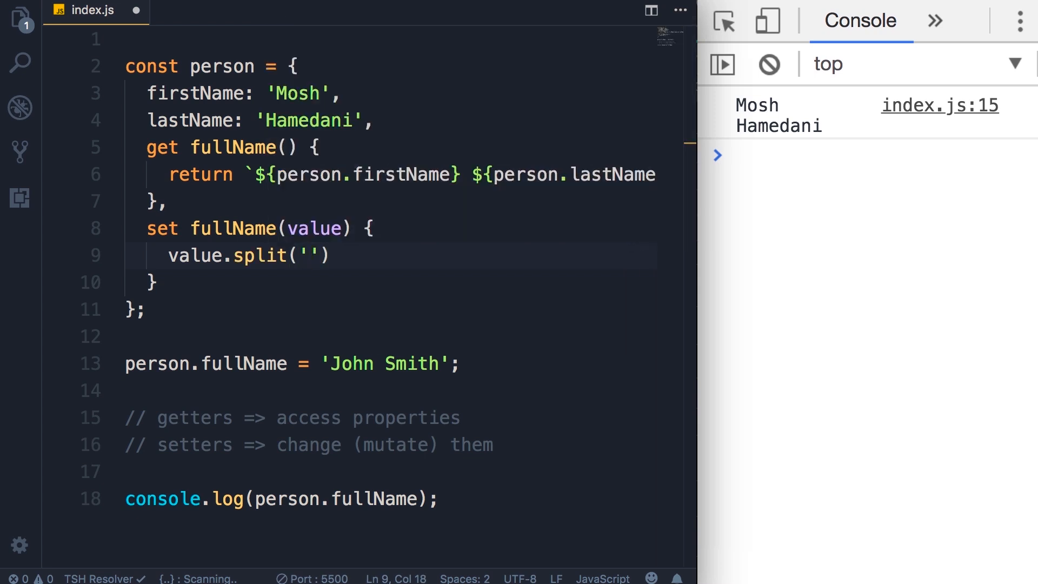
text();)
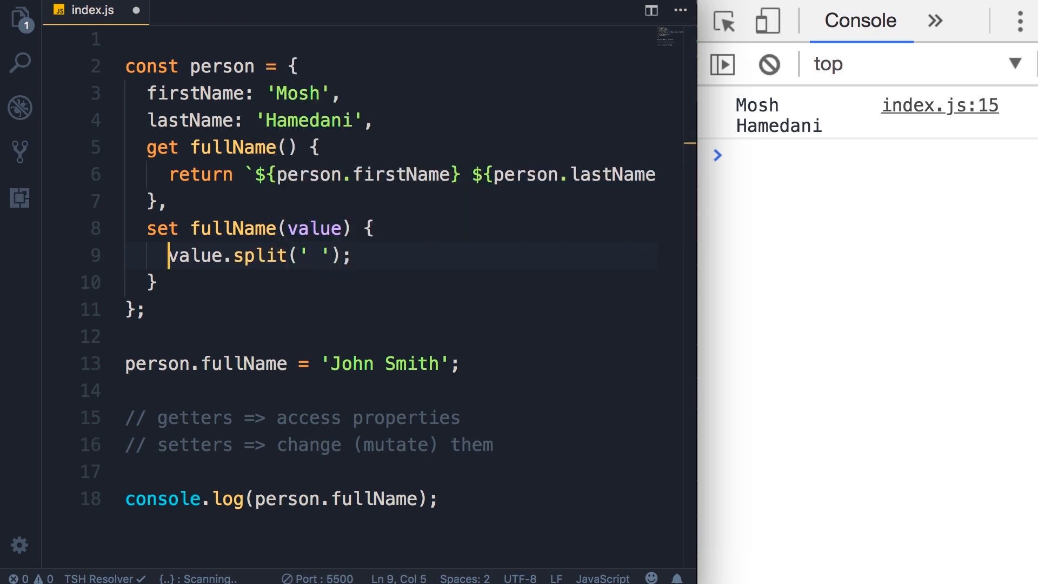
text(const)
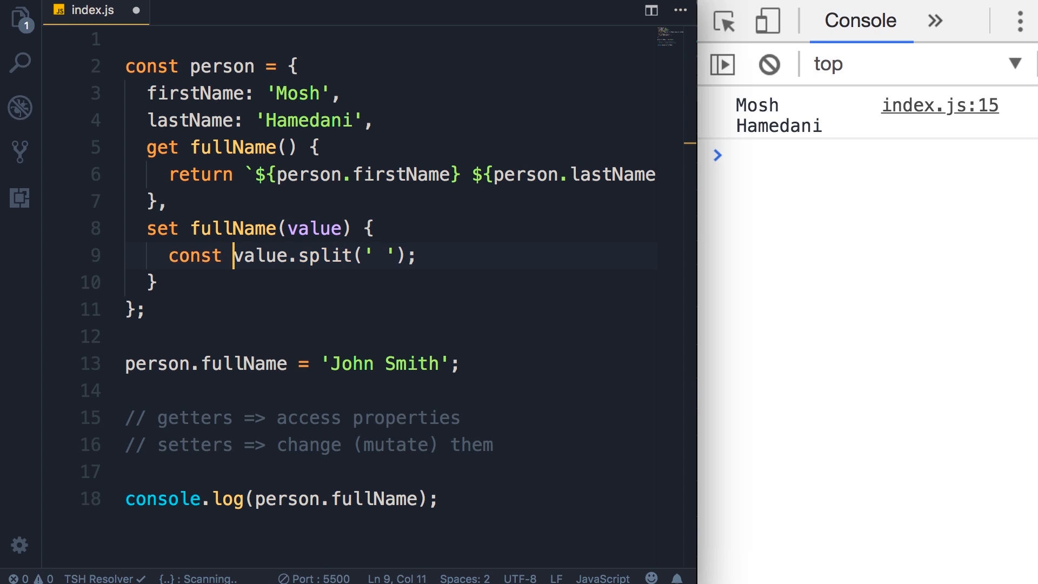
text(parts =)
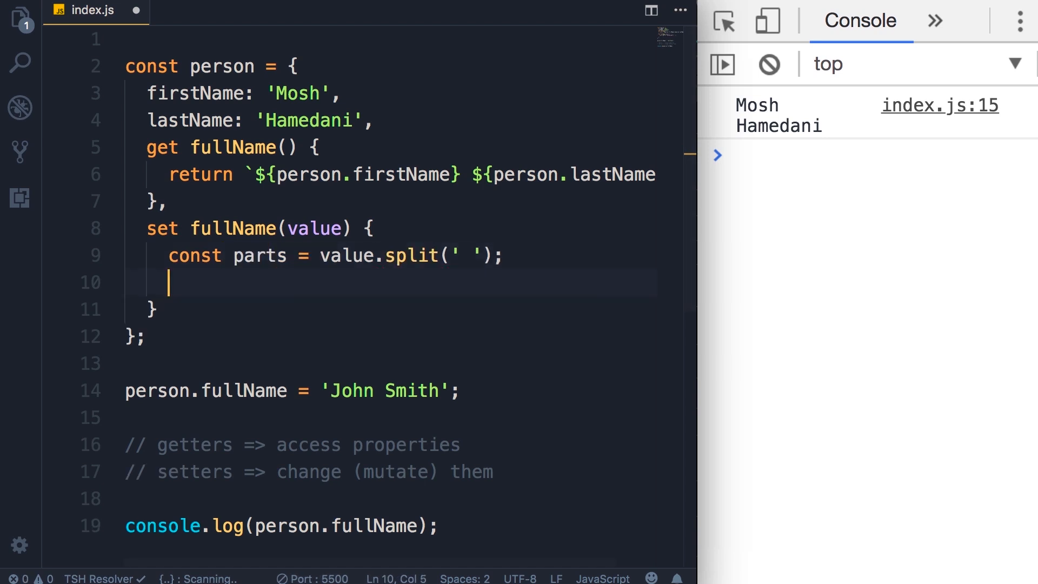
Step: Assign this.firstName = parts[0] and this.lastName = parts[1]
text(this.firstName =)
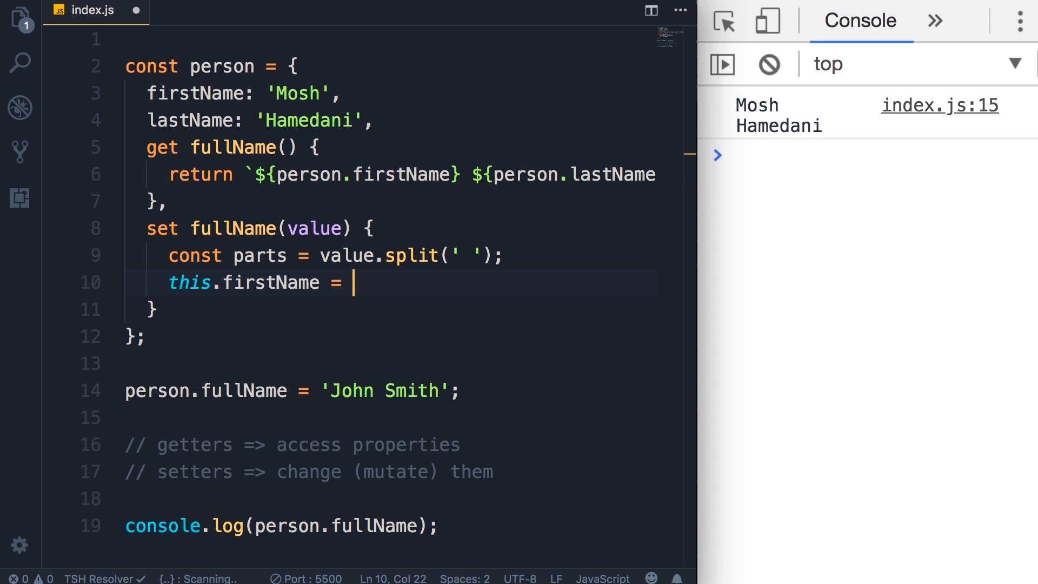
text(parts[0];)
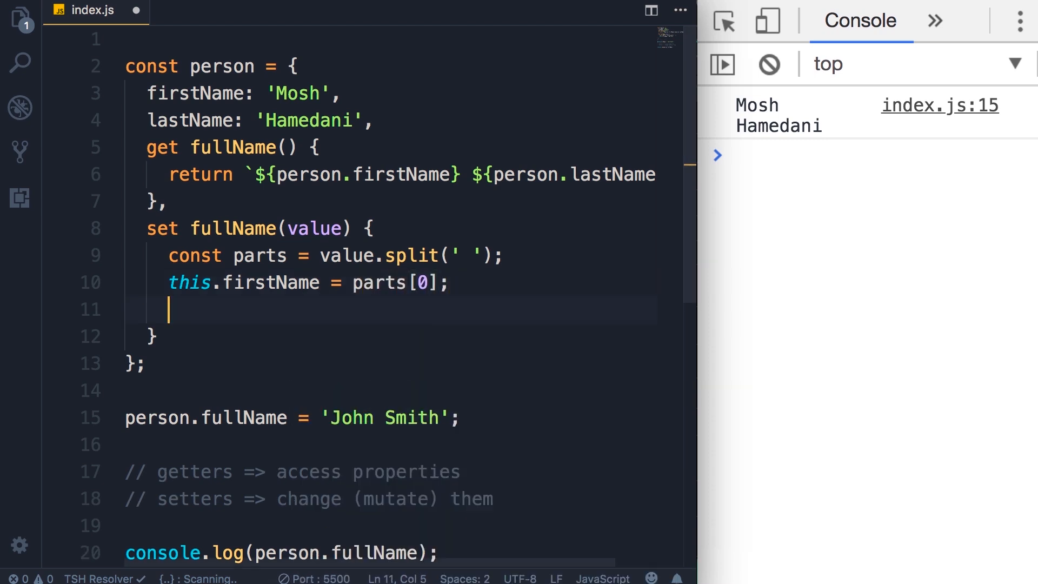
text(this.lastName =)
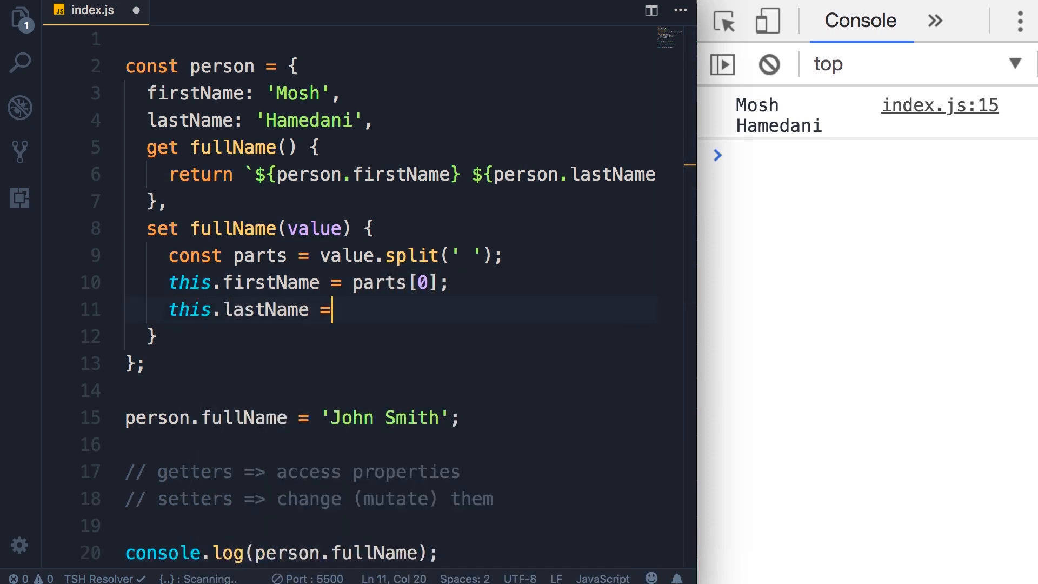
text(parts[1];)
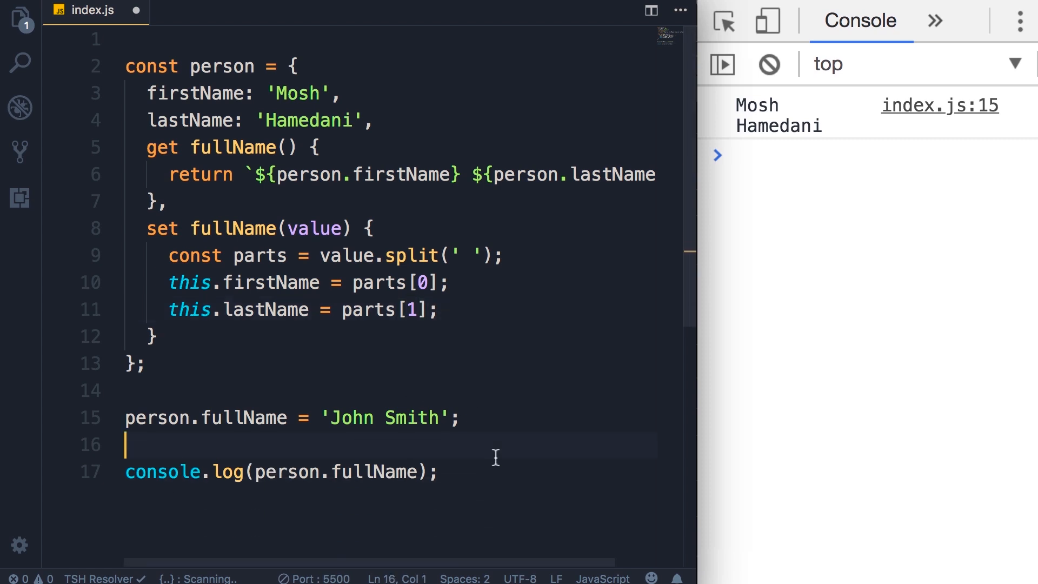
Step: Reduce the log to console.log(person) so the console shows firstName John, lastName Smith
double_click(374, 471)
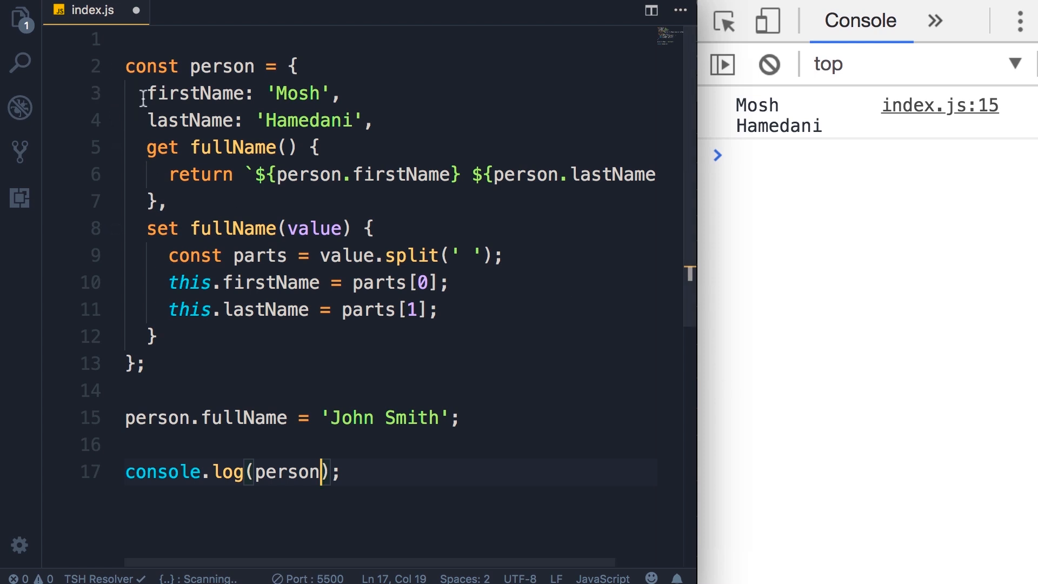
drag(147, 93, 374, 120)
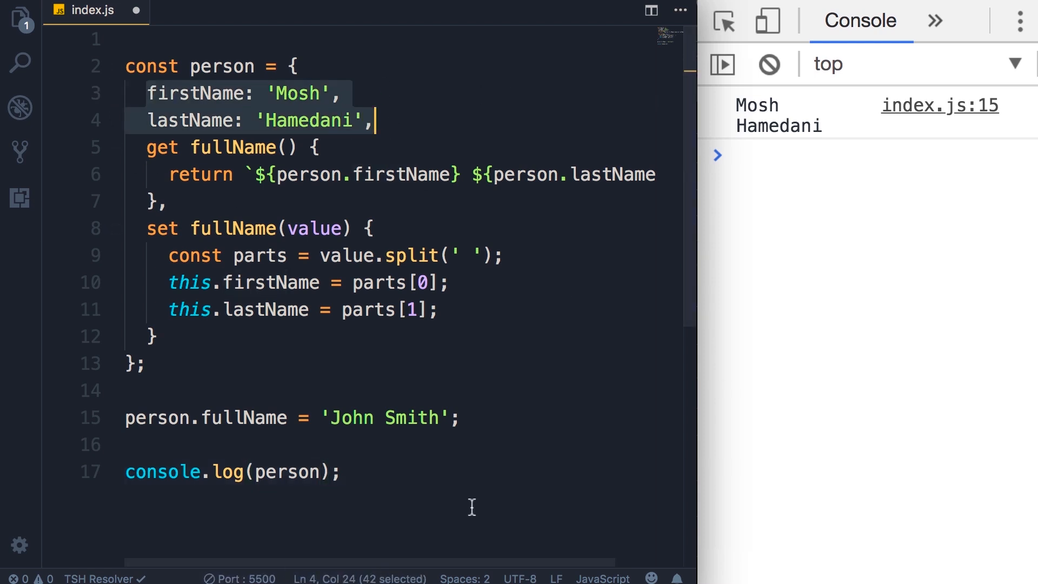
click(205, 417)
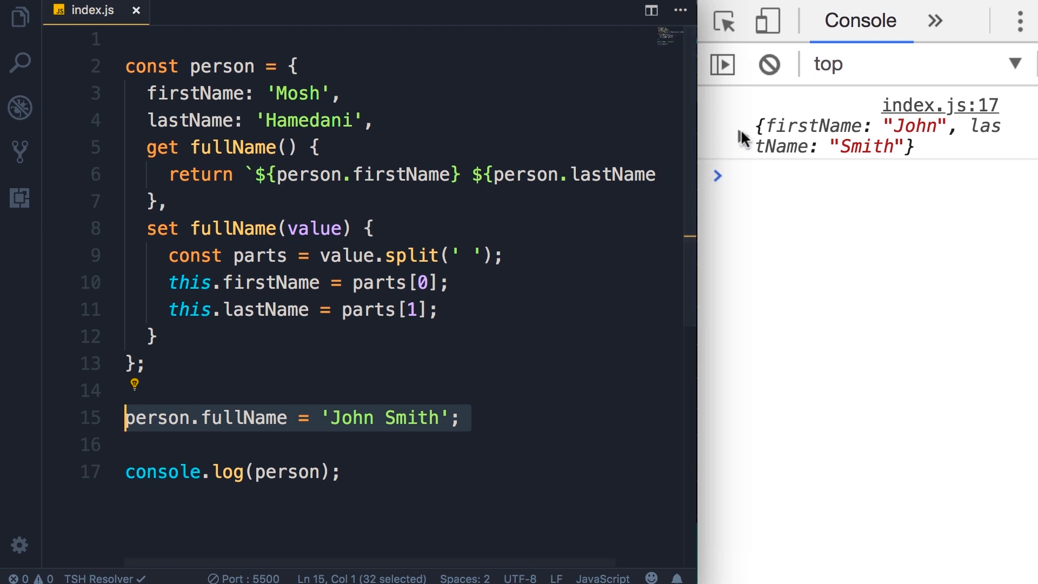
Step: Expand the logged person object and invoke its fullName getter to show "John Smith"
click(744, 126)
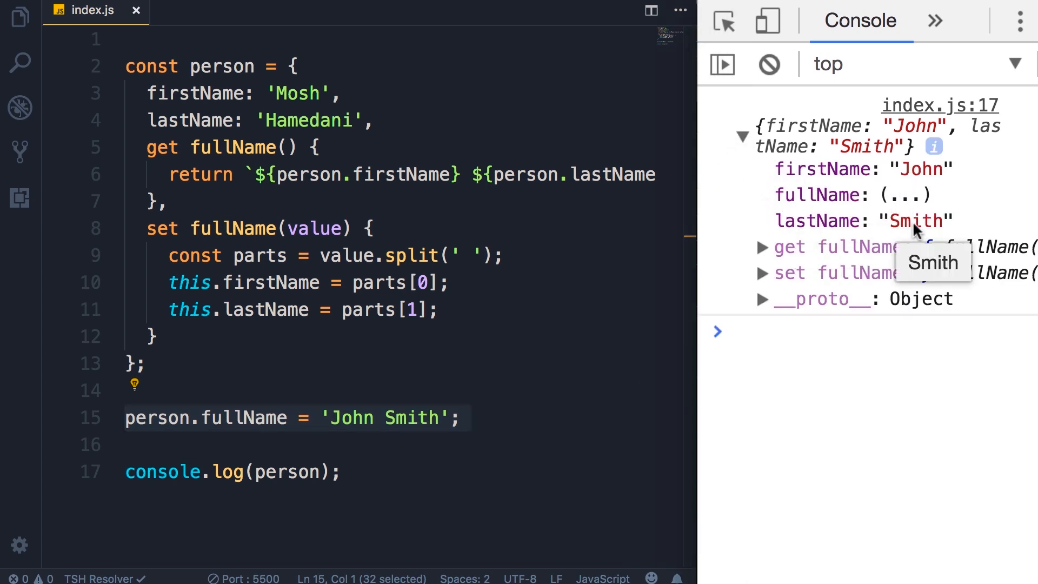
mouse_move(957, 227)
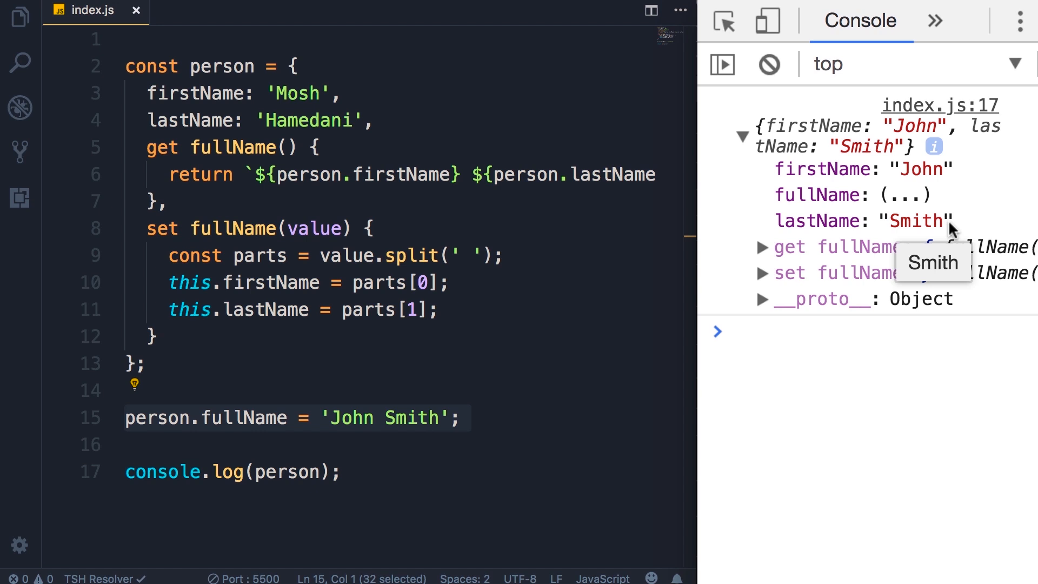
mouse_move(917, 196)
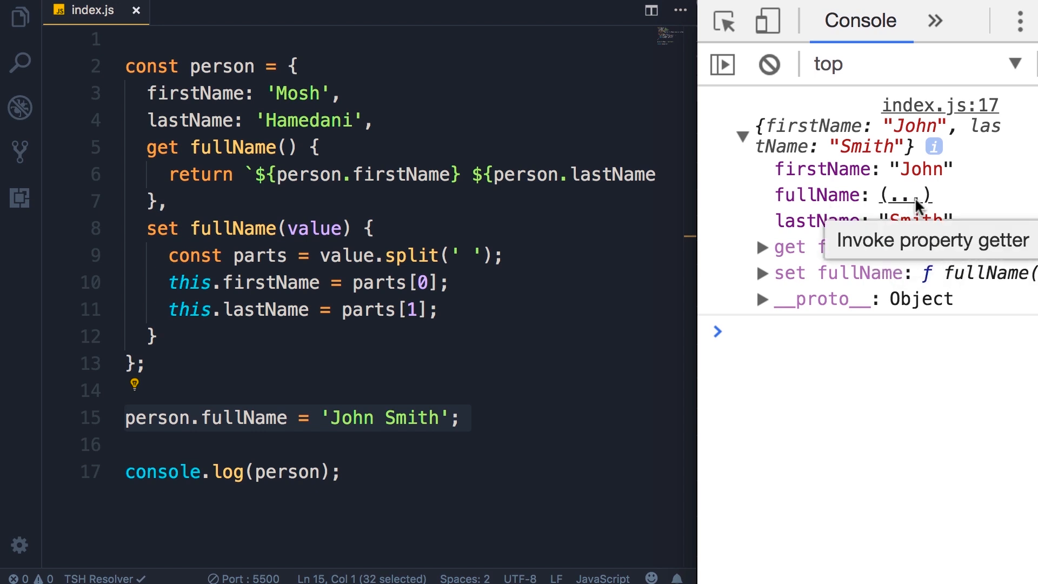
click(761, 332)
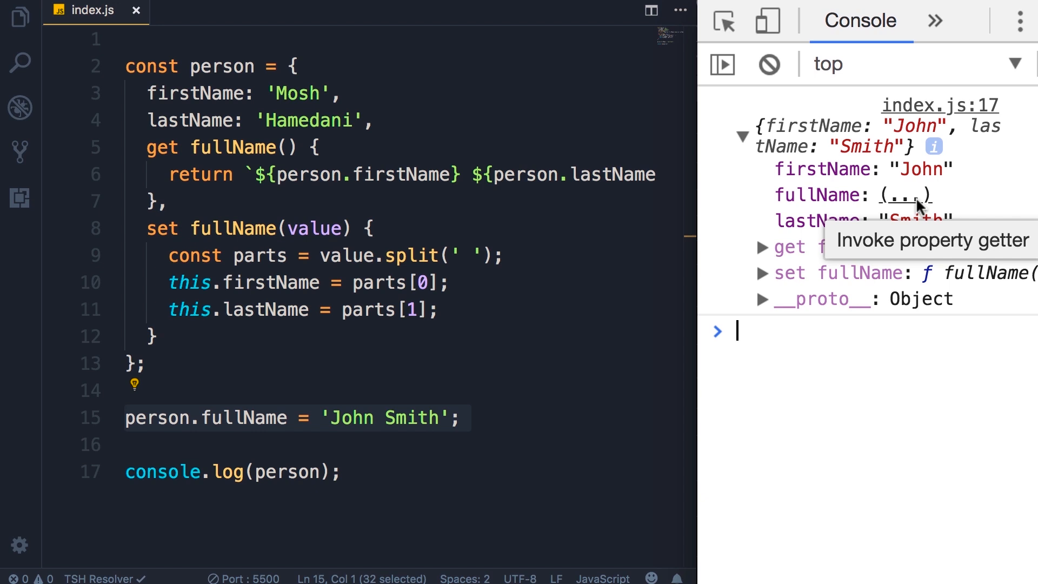
click(906, 194)
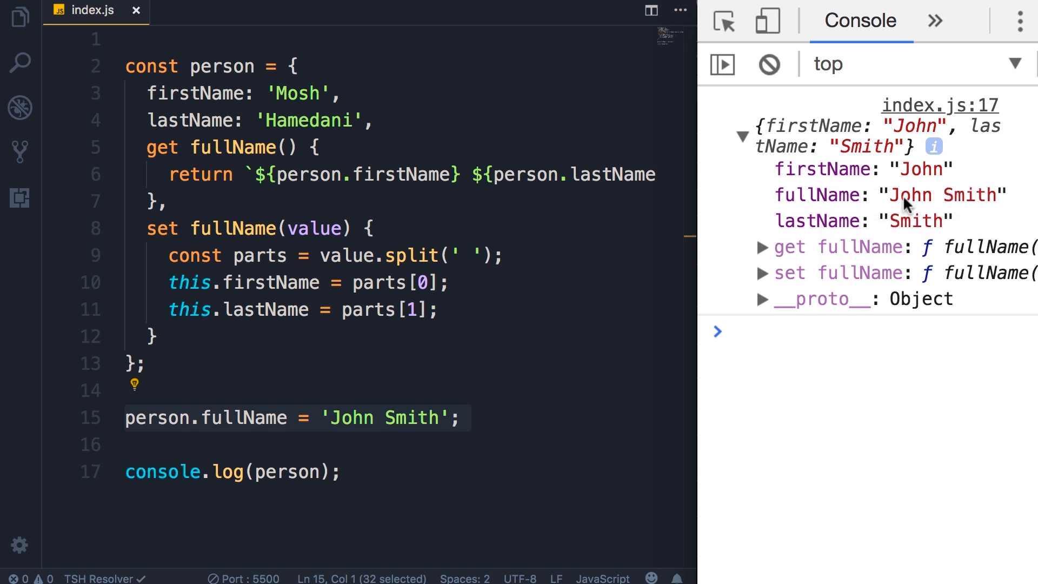